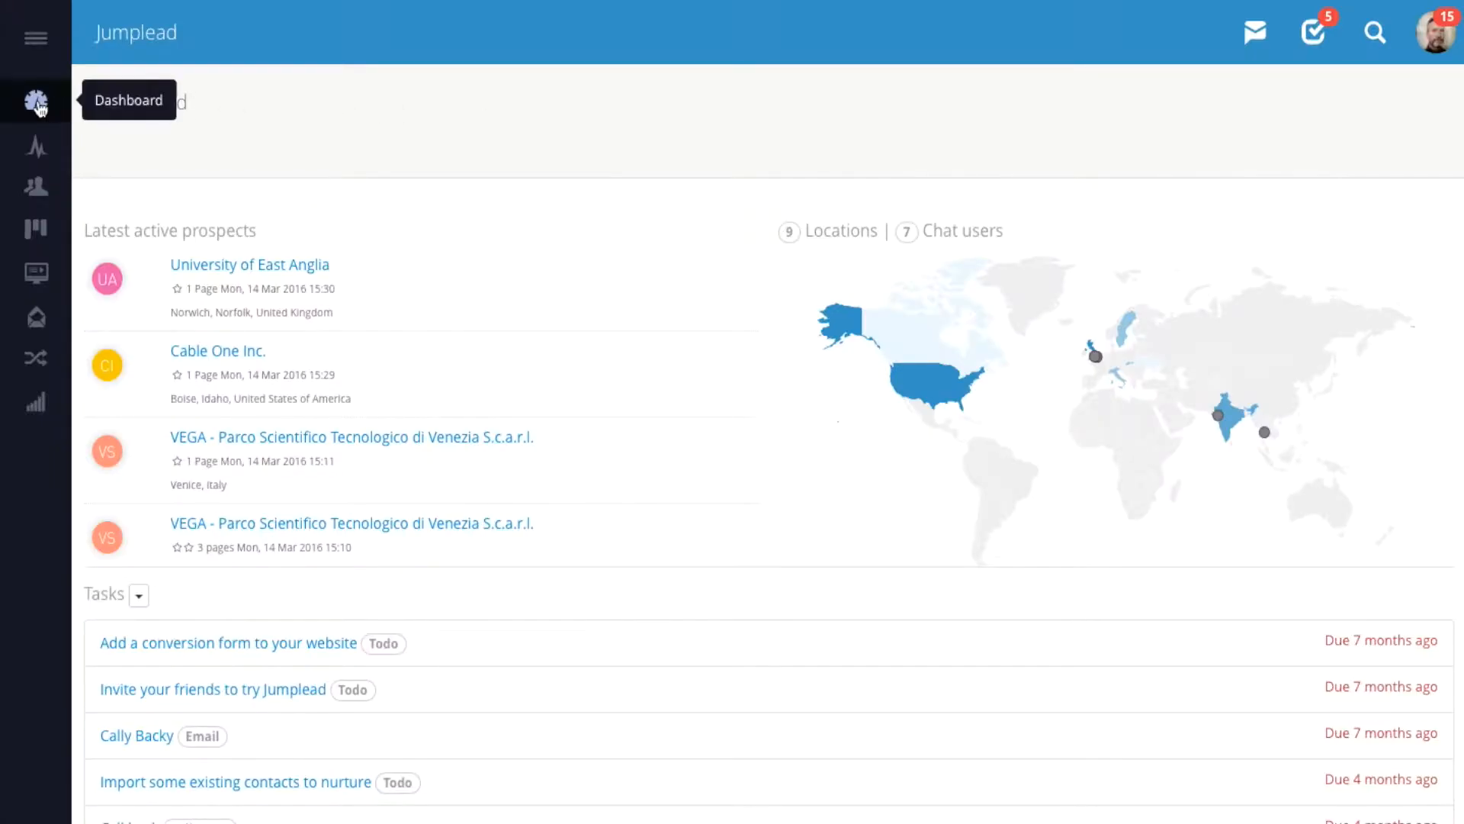
{"action": "mouse_move", "coordinate": [35, 228]}
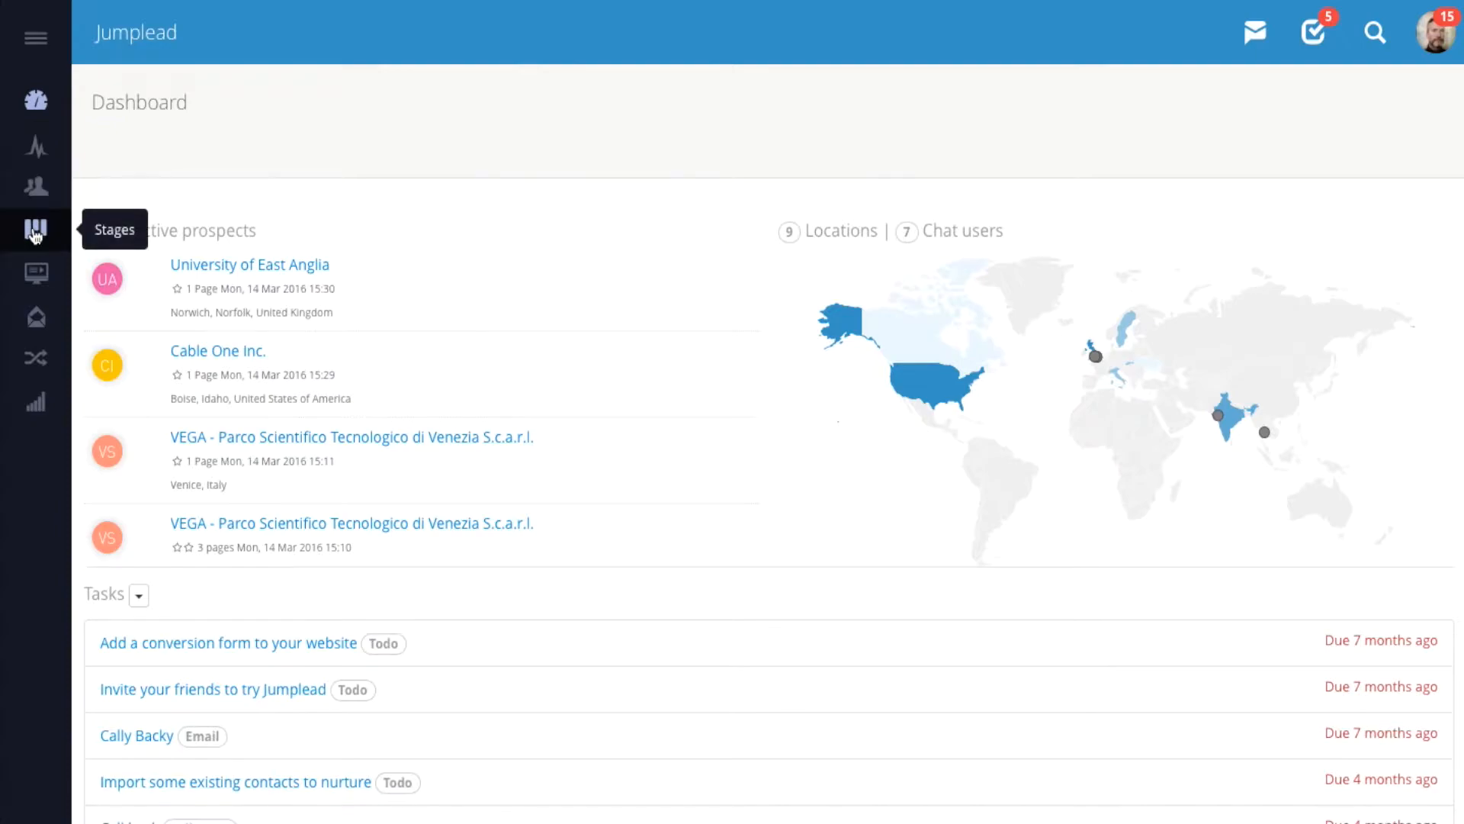
{"action": "mouse_move", "coordinate": [36, 396]}
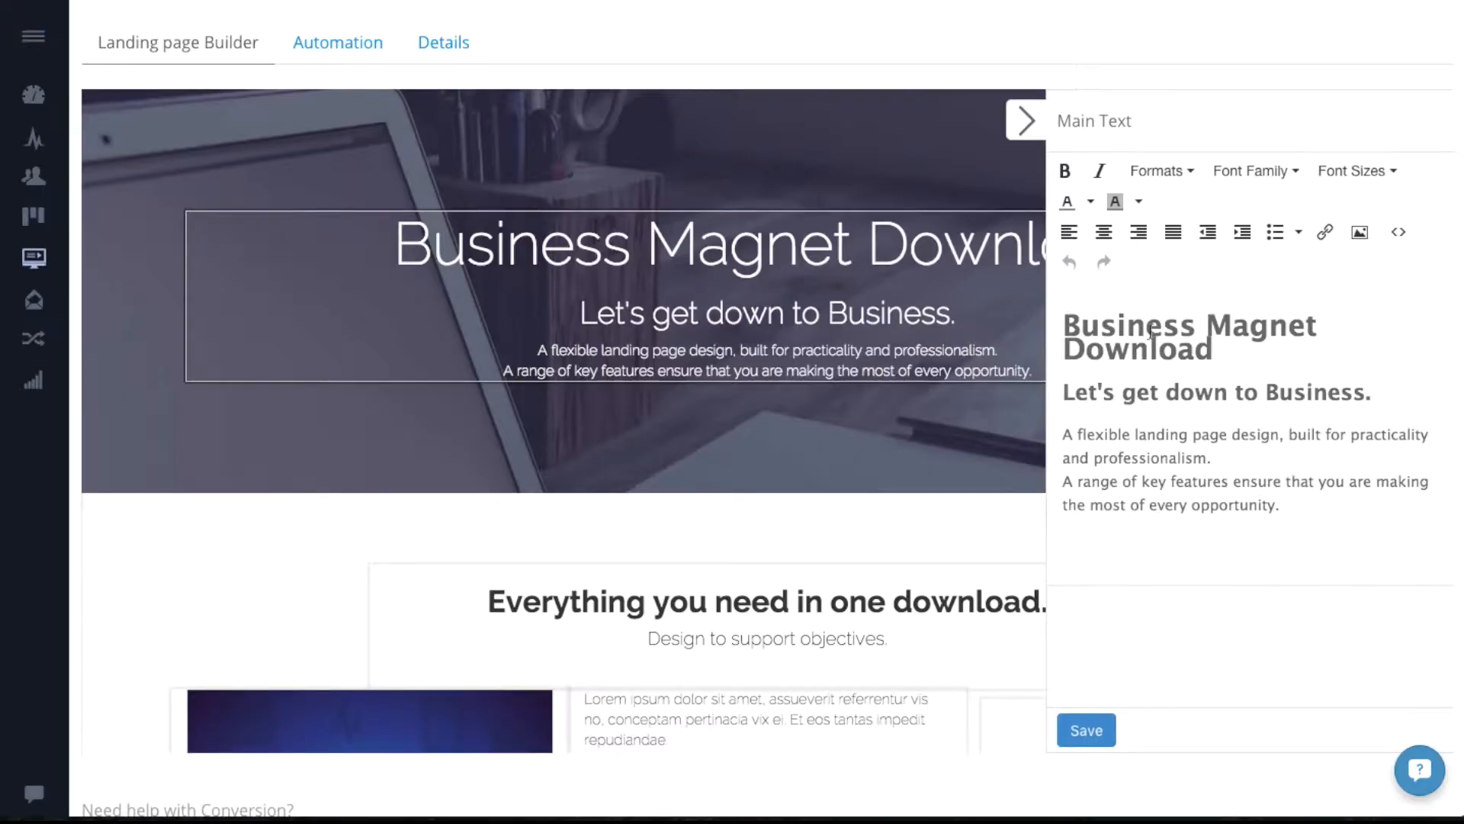
Step: Replace the word Business in the heading with 'Aweso' and scroll through the Email Builder template
{"action": "double_click", "coordinate": [1130, 324]}
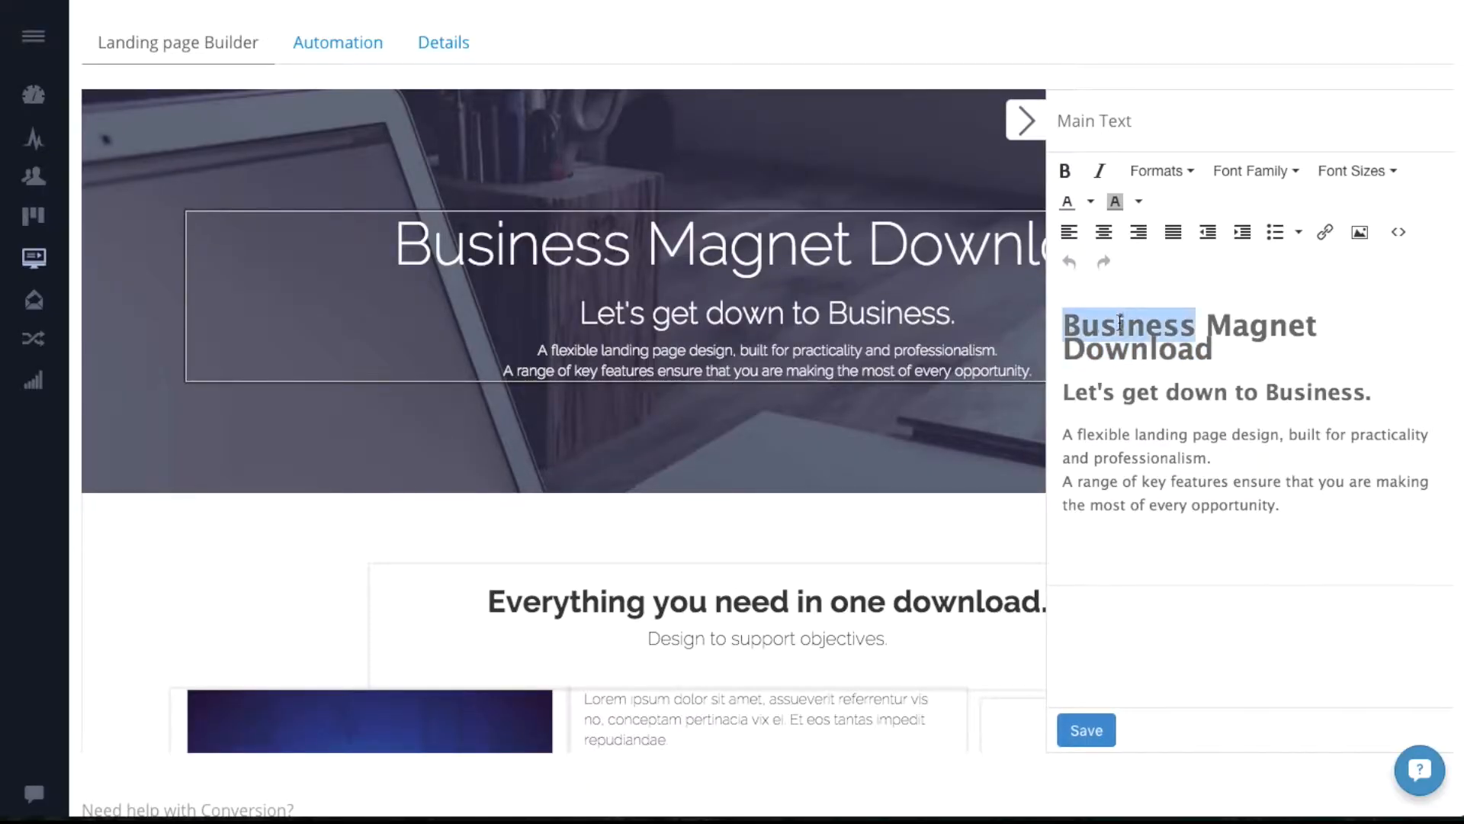
{"action": "type", "text": "Awesome."}
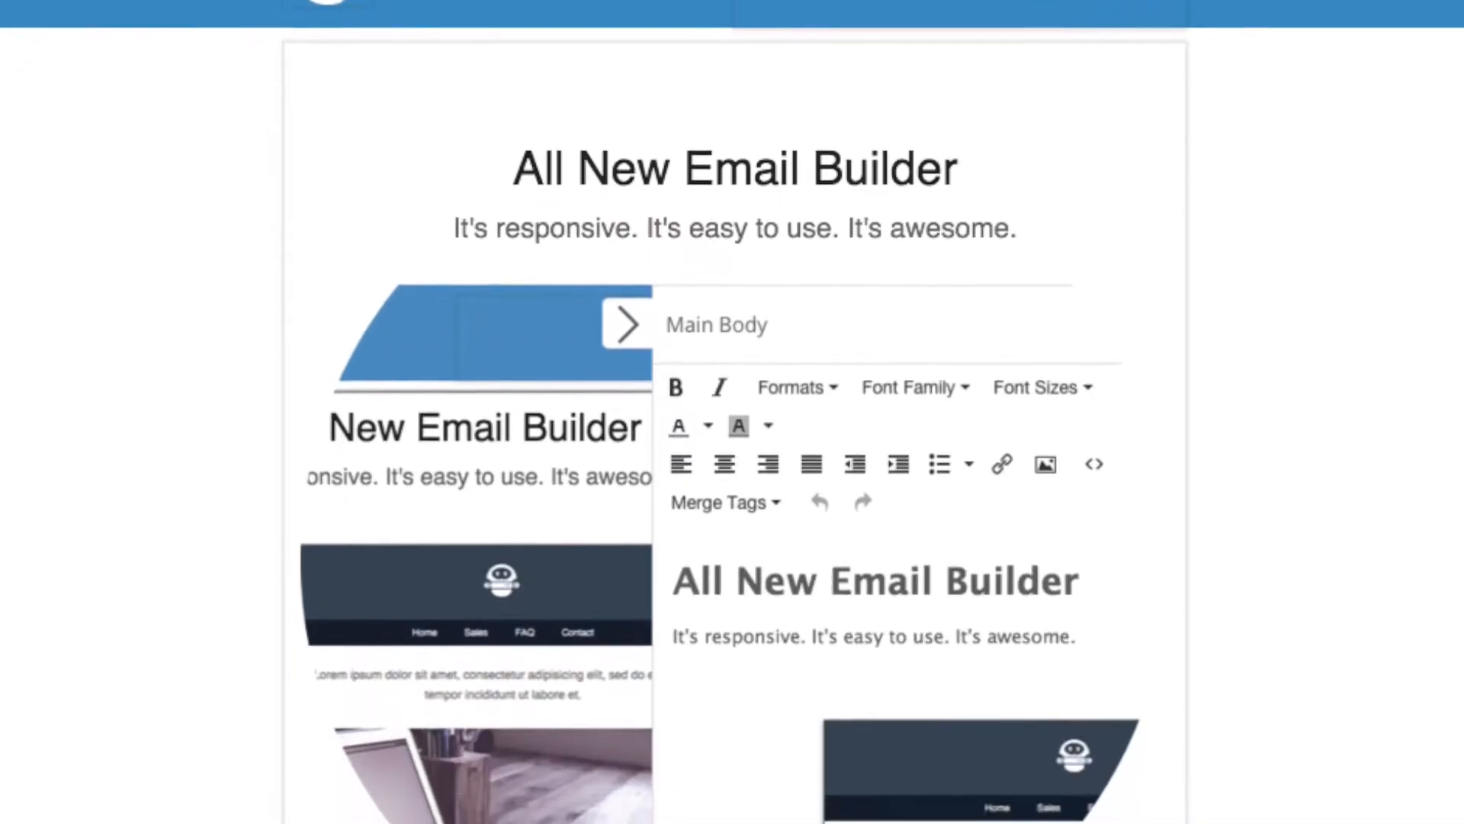
{"action": "scroll", "scroll_direction": "down", "scroll_amount": 3}
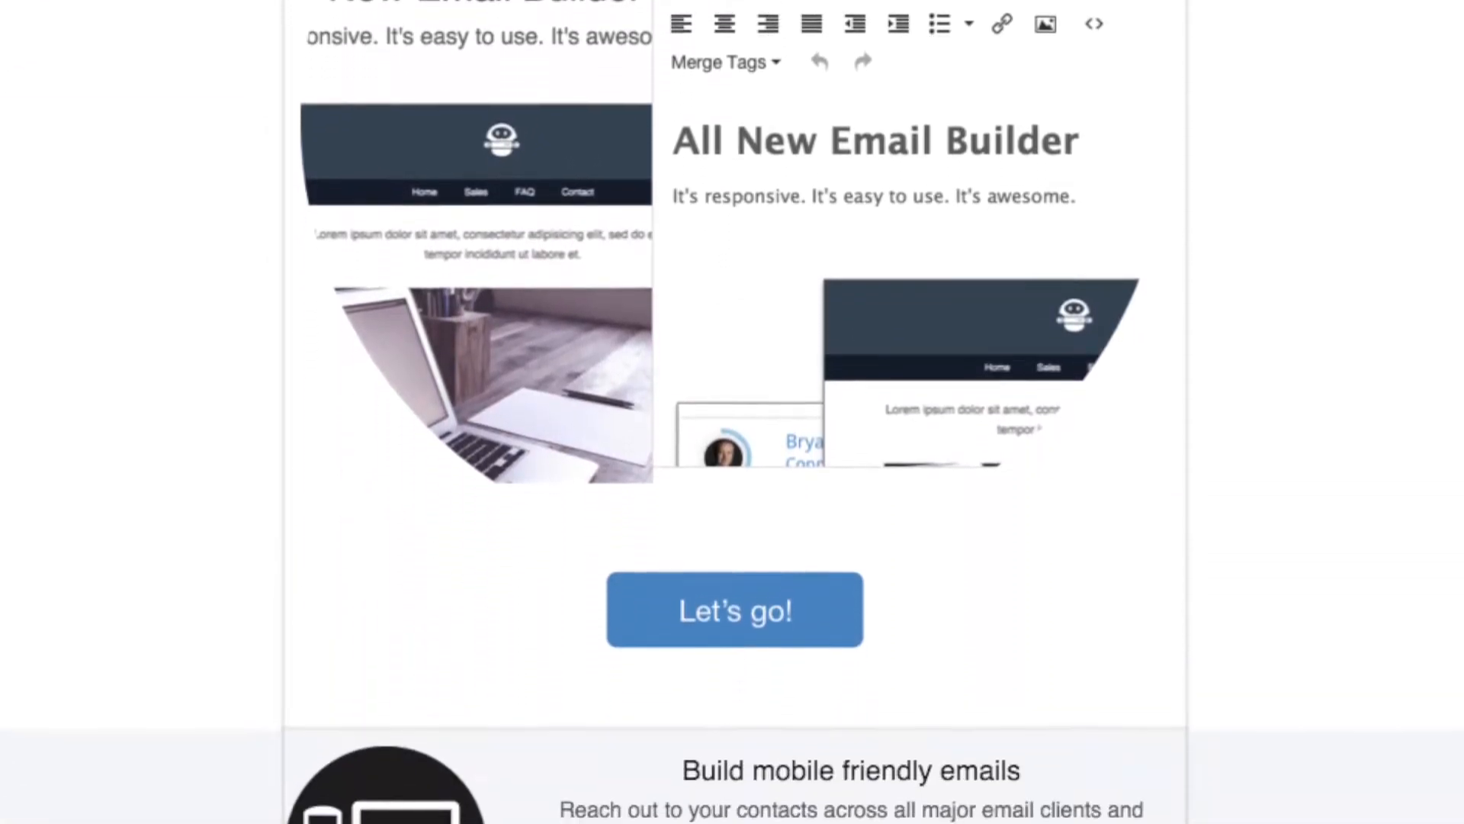
{"action": "scroll", "scroll_direction": "down", "scroll_amount": 3}
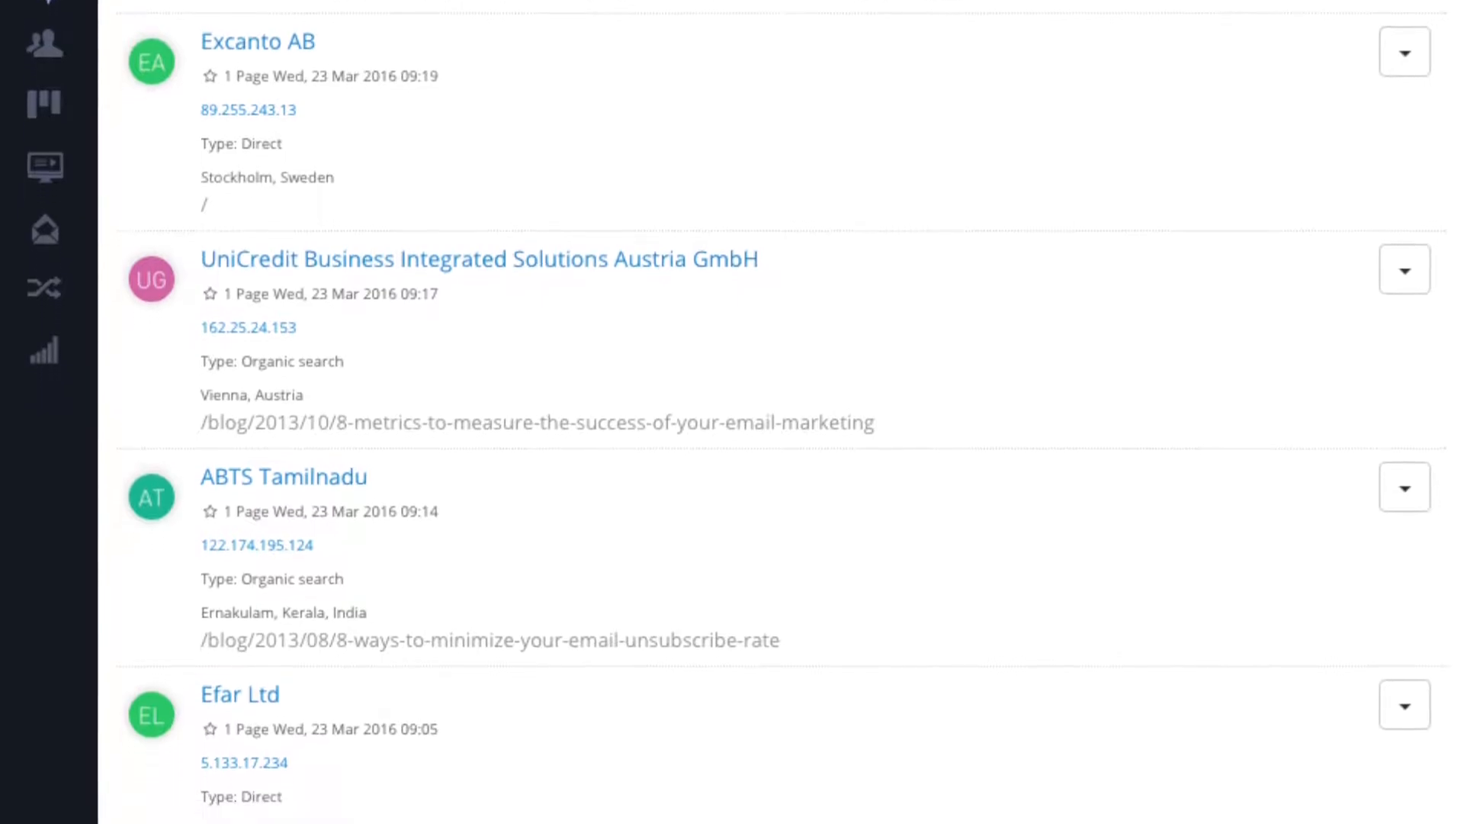
{"action": "scroll", "scroll_direction": "down", "scroll_amount": 3}
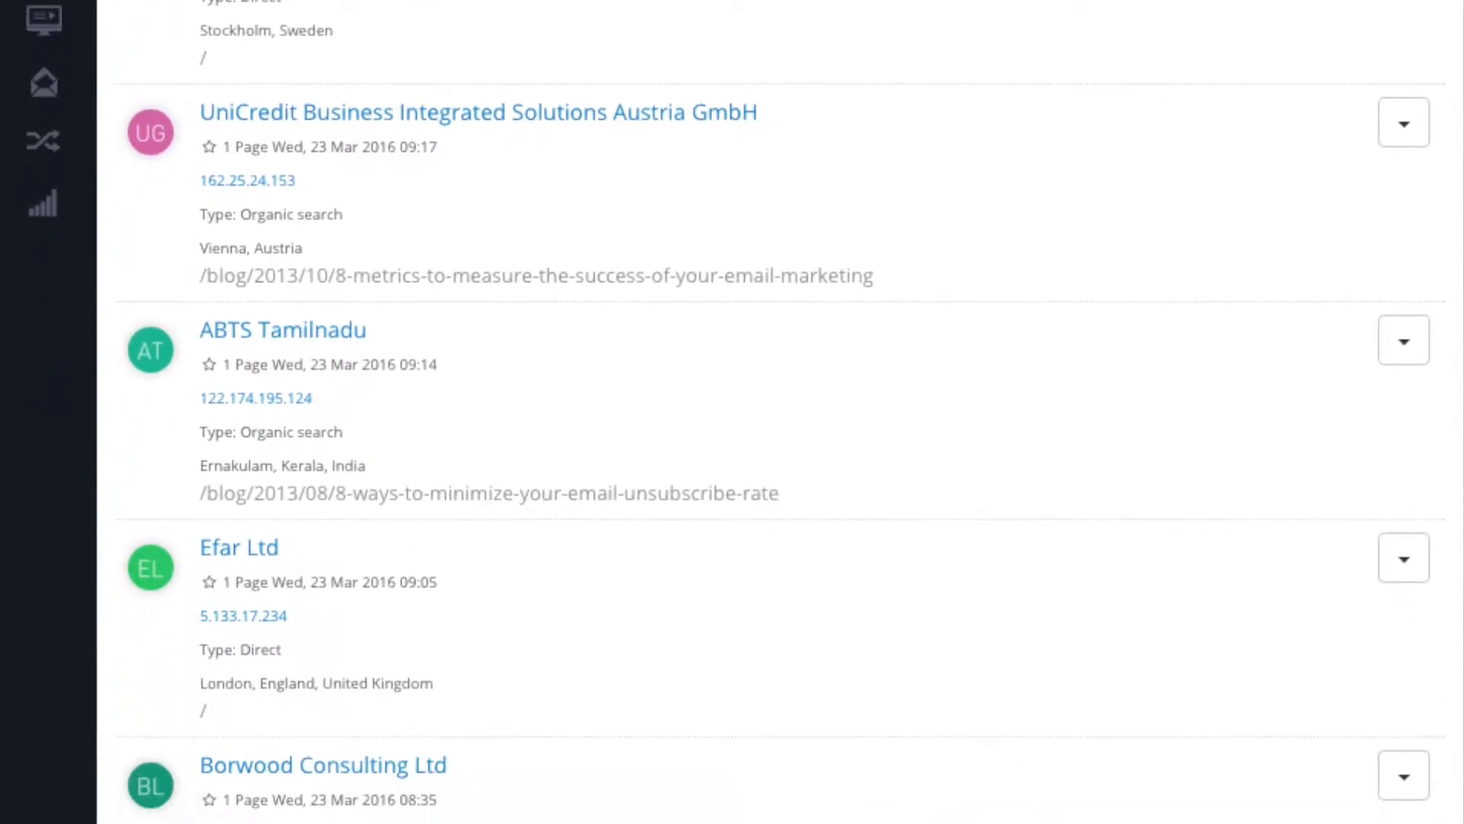
{"action": "scroll", "scroll_direction": "down", "scroll_amount": 3}
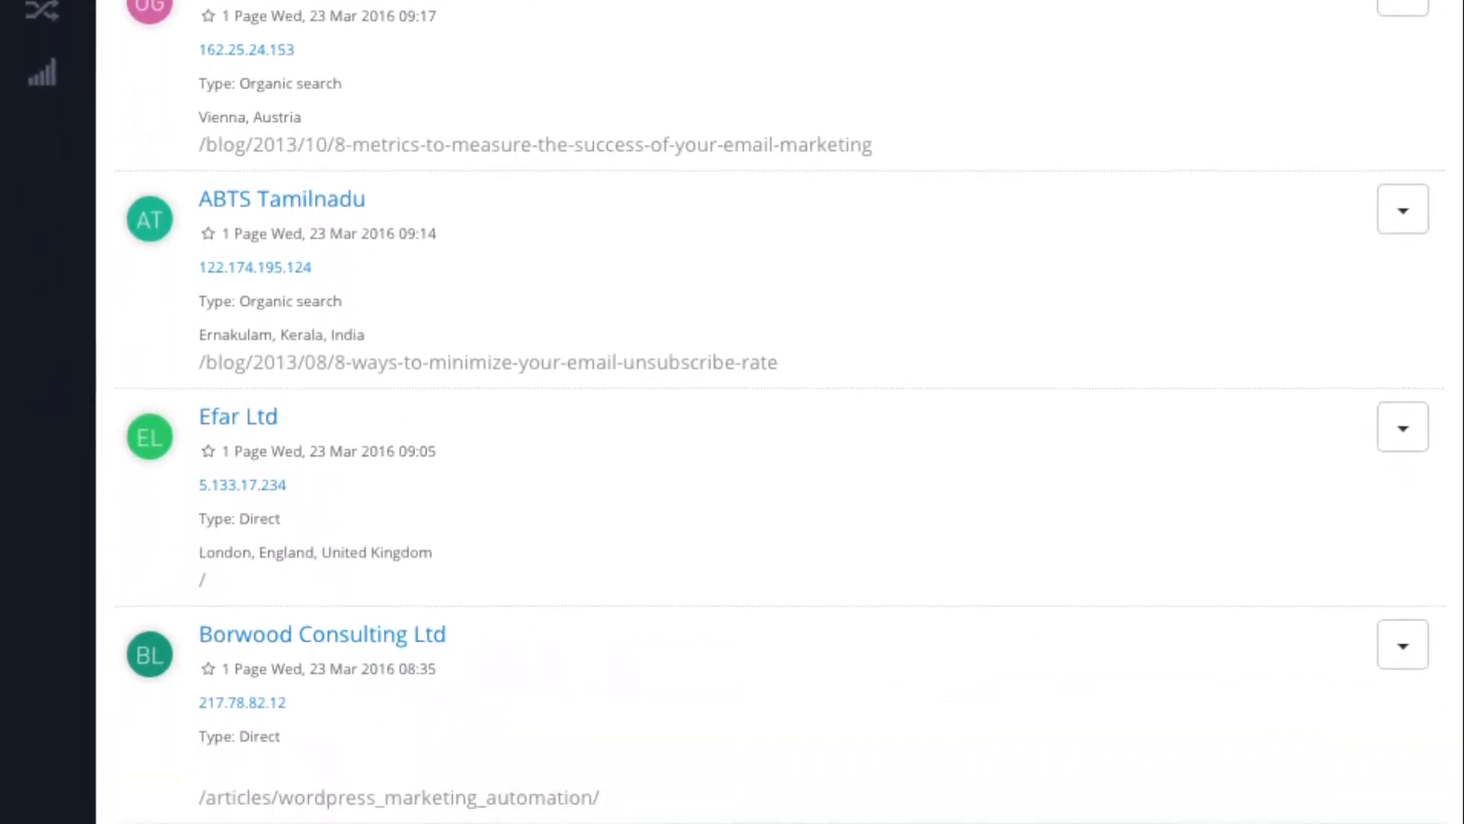
{"action": "scroll", "scroll_direction": "down", "scroll_amount": 3}
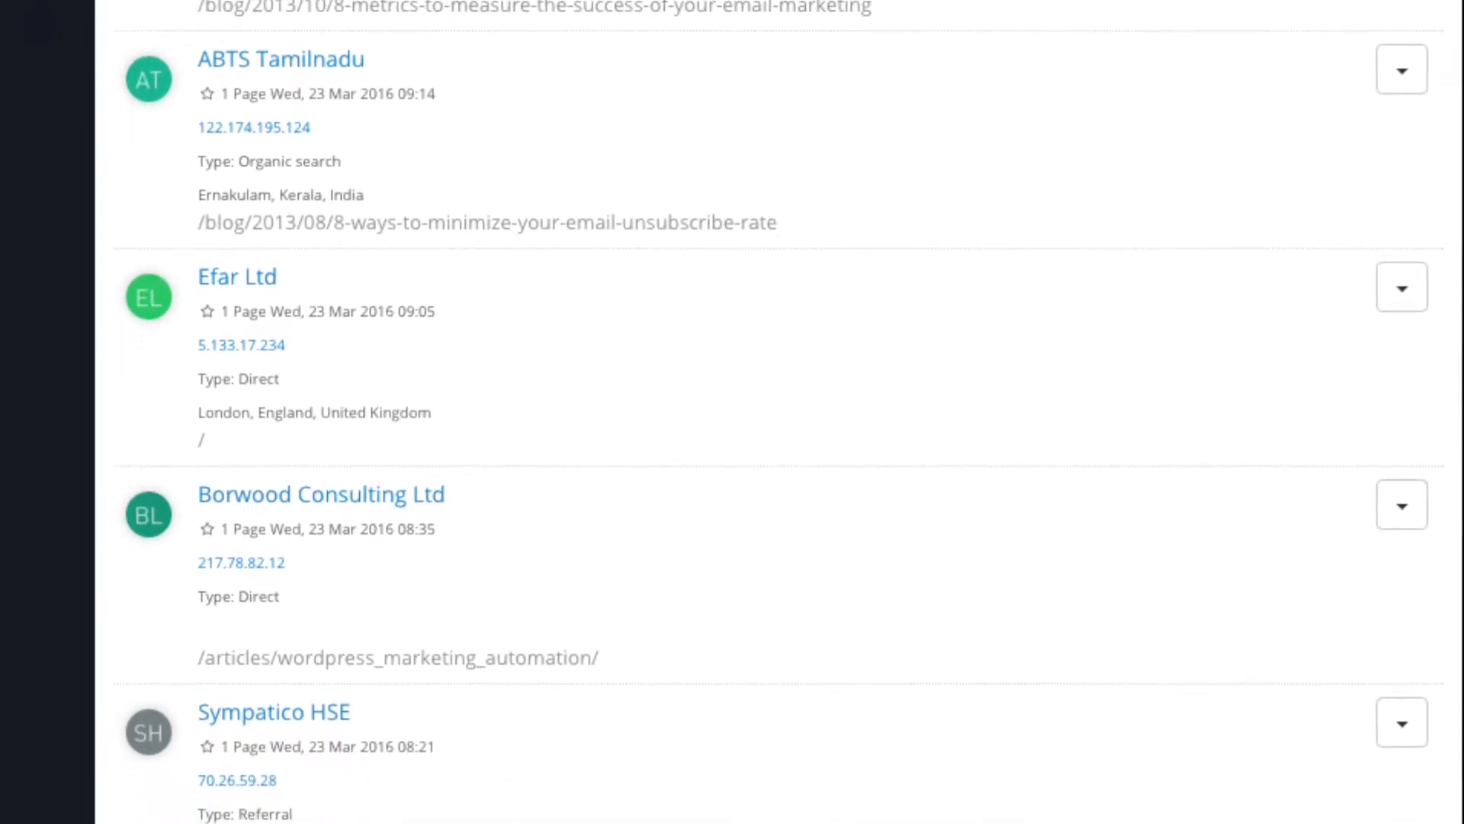
{"action": "scroll", "scroll_direction": "down", "scroll_amount": 3}
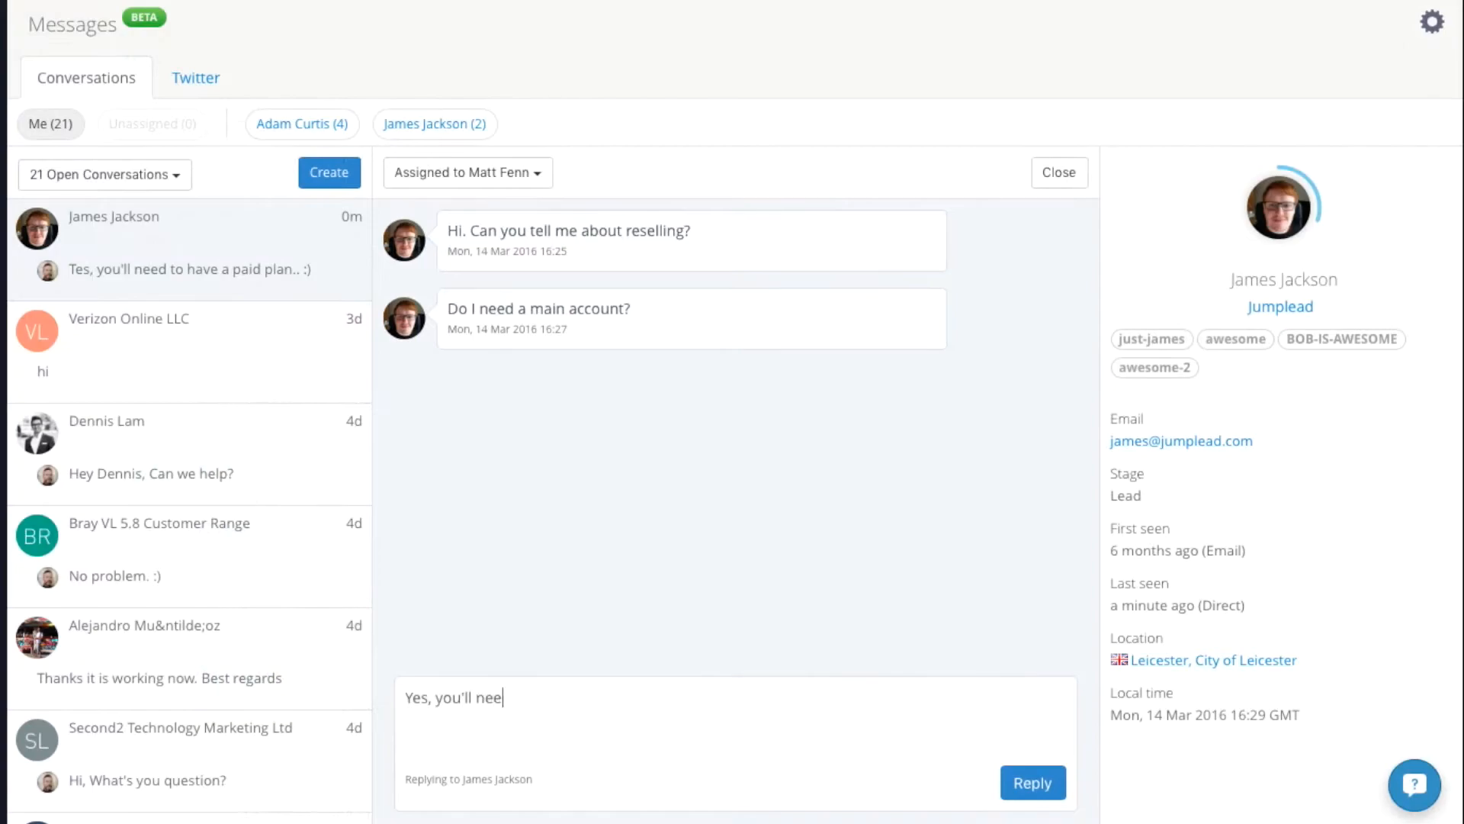
Step: Send the chat reply that a paid plan is needed (ending ':)') and start another reply
{"action": "type", "text": "d to have a paid plan. :)"}
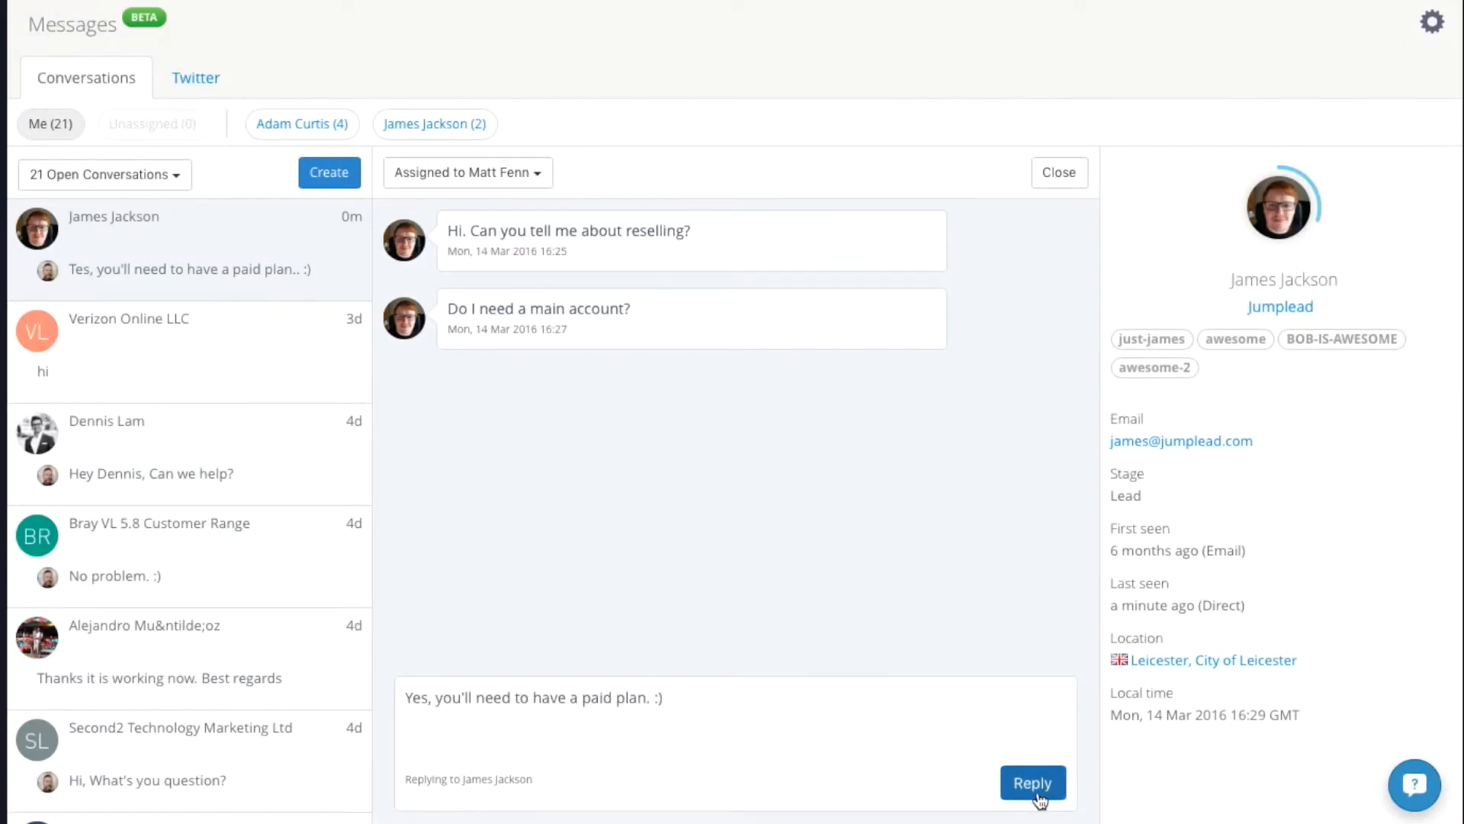
{"action": "left_click", "coordinate": [1032, 782]}
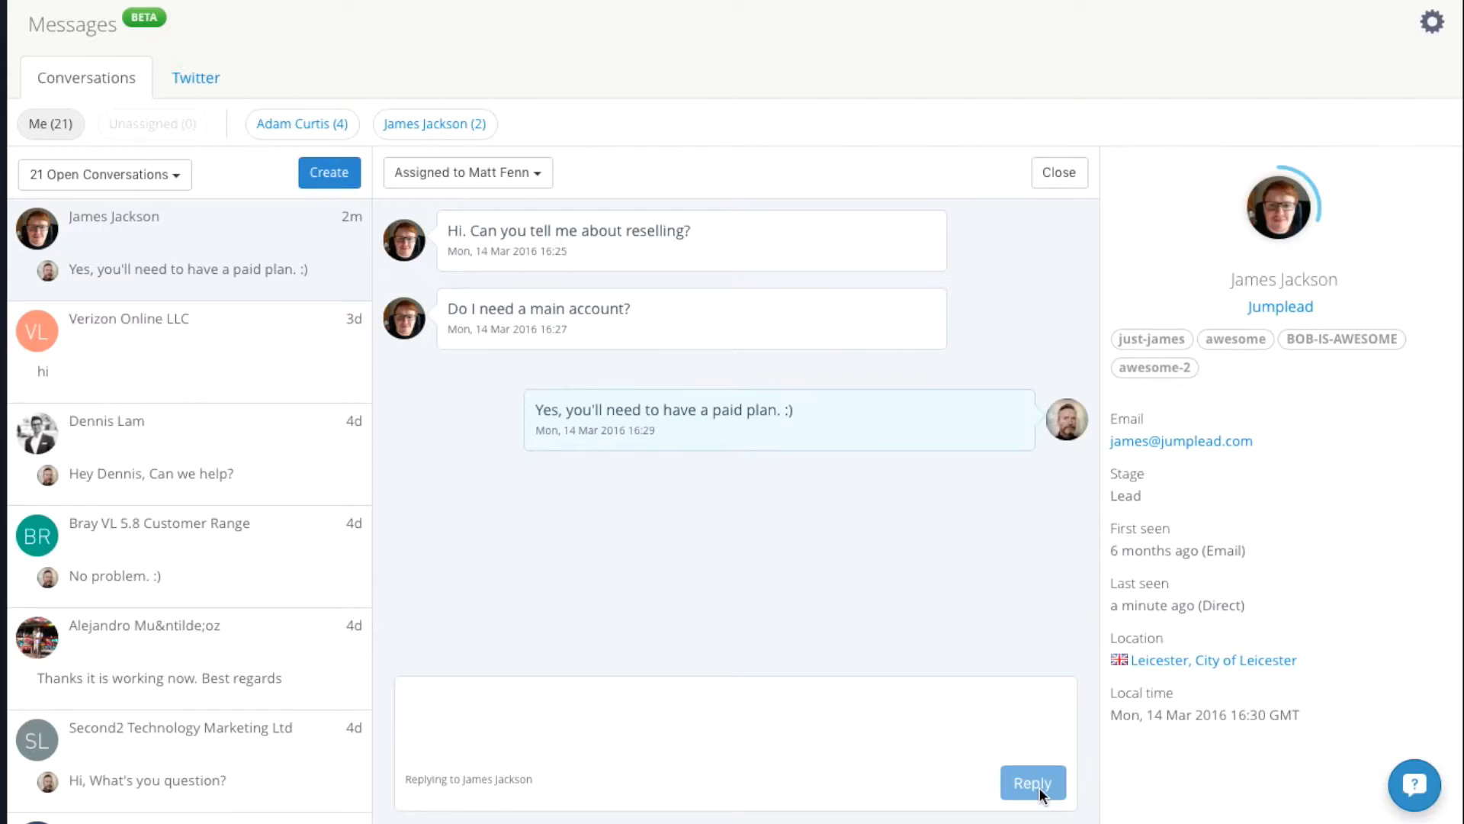
{"action": "left_click", "coordinate": [1031, 782]}
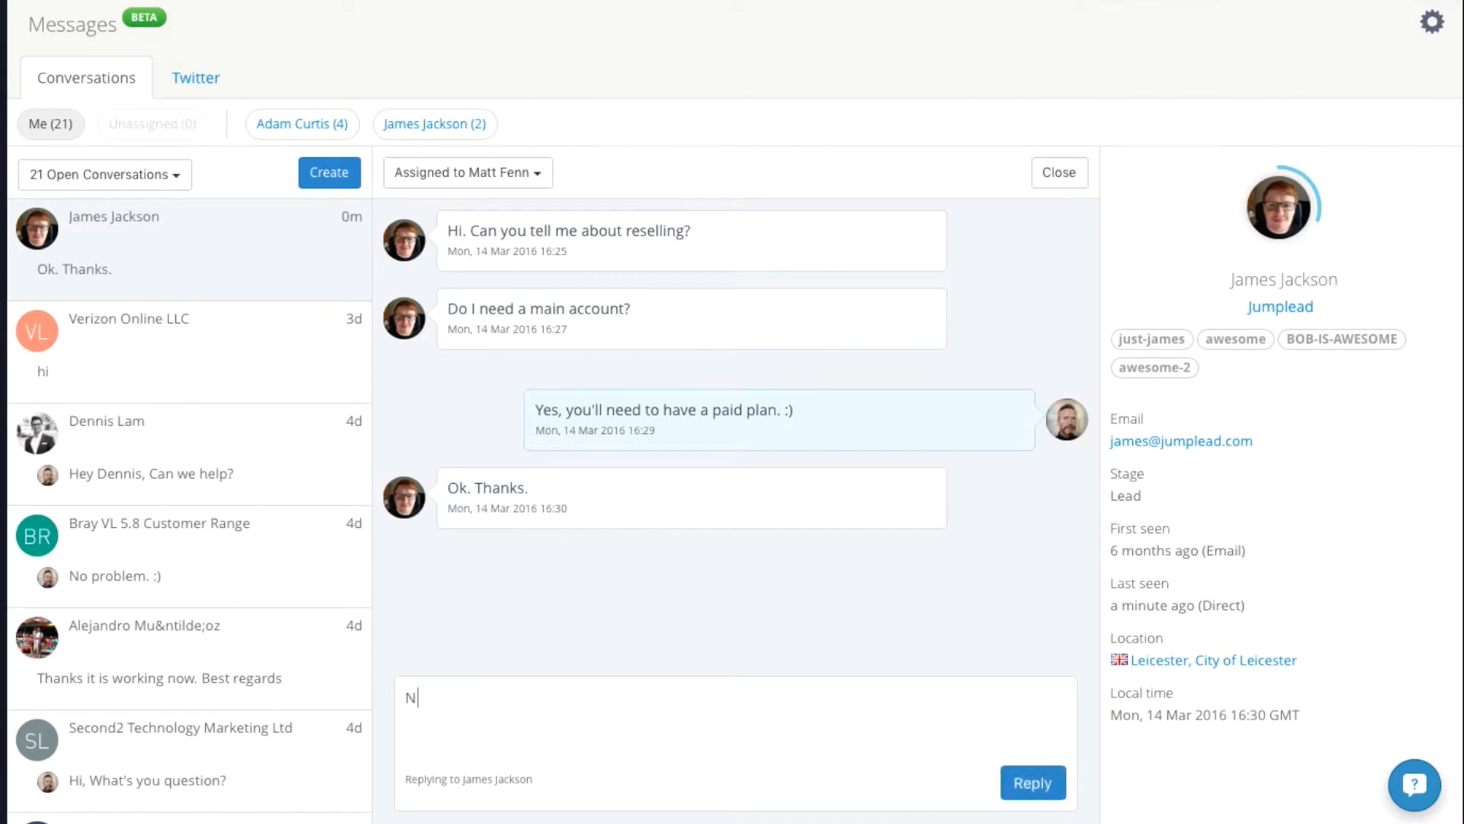
{"action": "left_click", "coordinate": [1032, 781]}
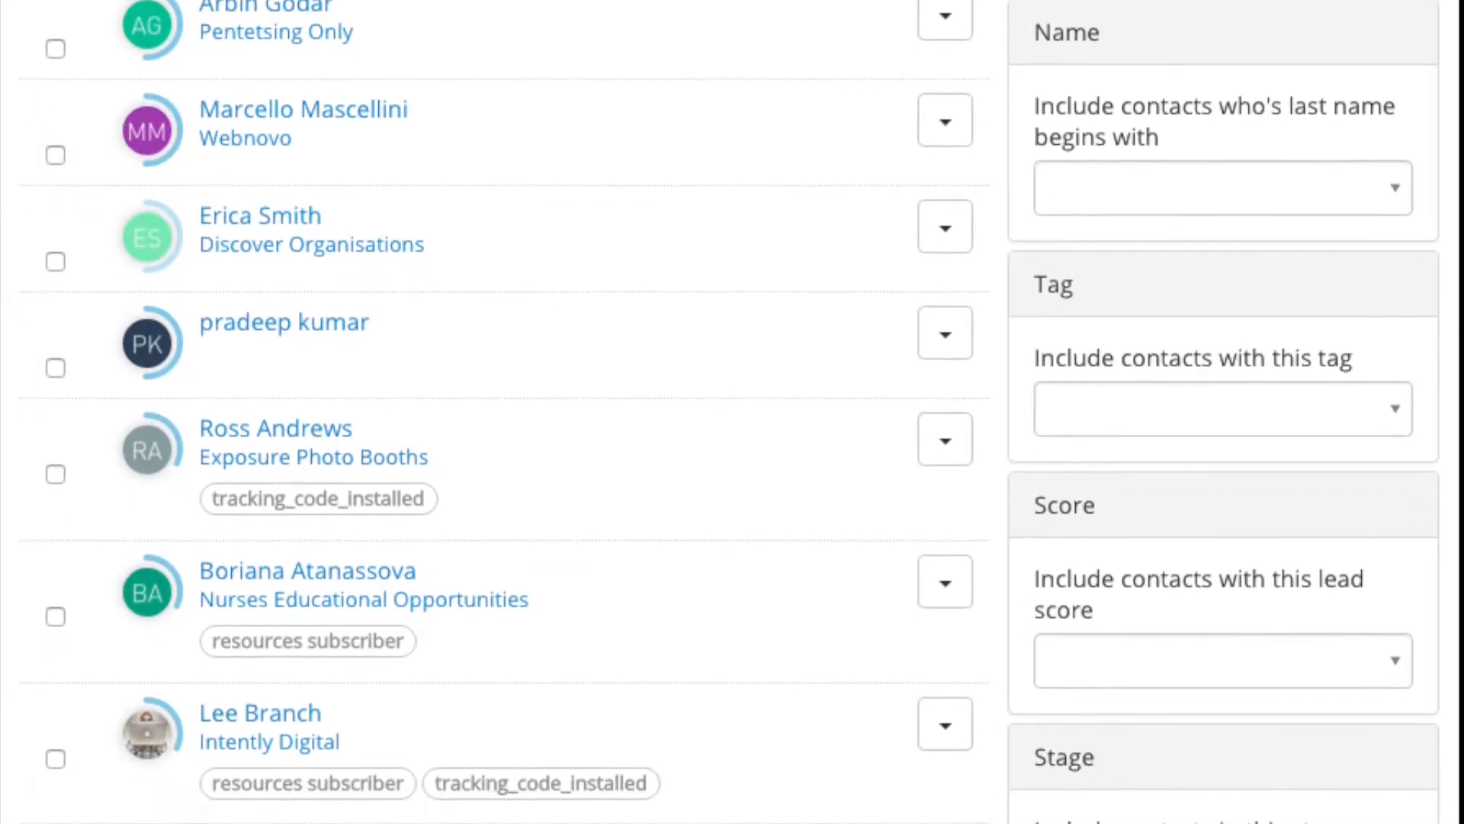
{"action": "scroll", "scroll_direction": "down", "scroll_amount": 3}
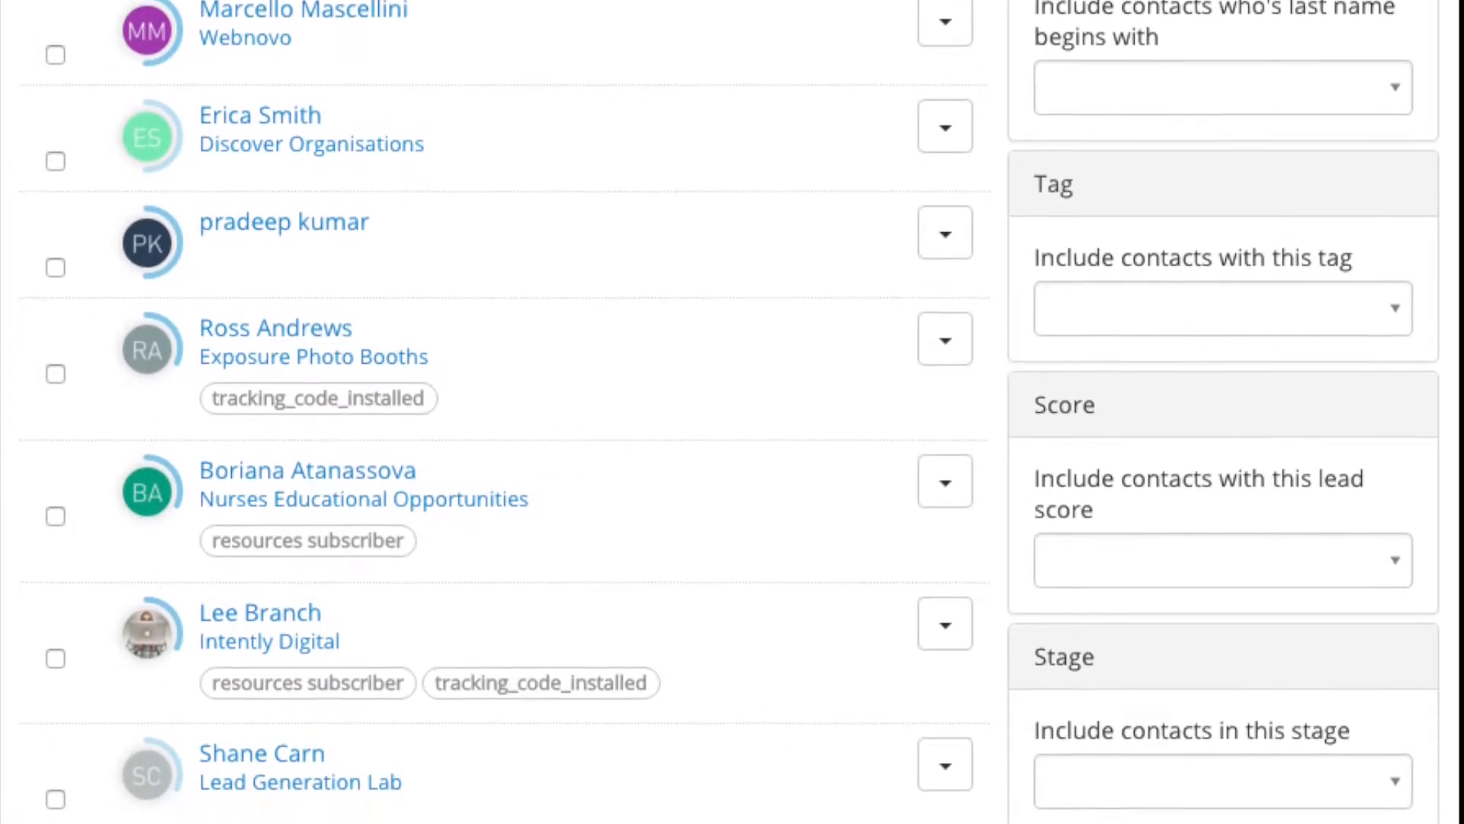
{"action": "scroll", "scroll_direction": "down", "scroll_amount": 3}
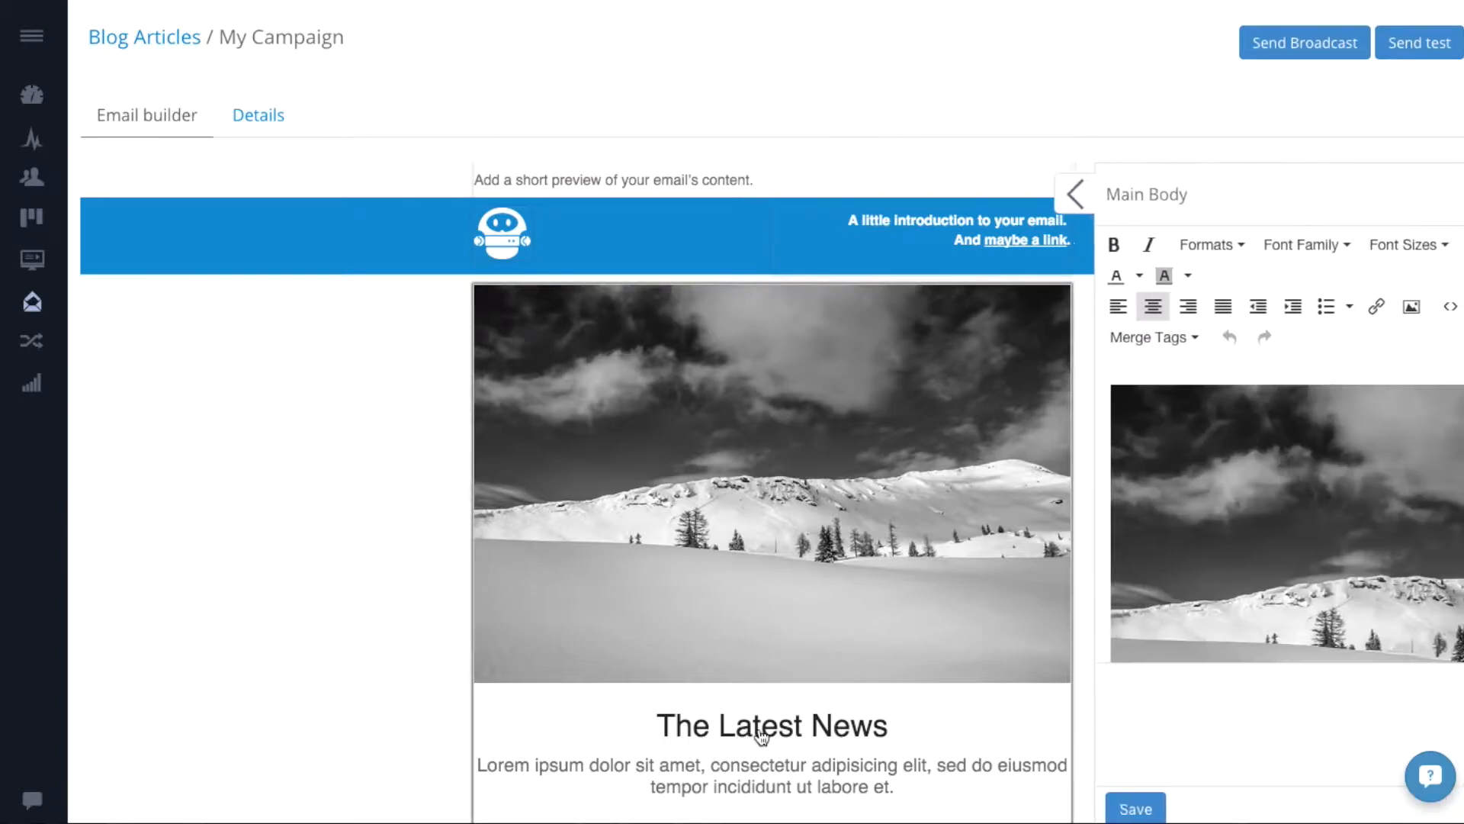
Step: Replace the selected email photo with a stock image from the stored files
{"action": "scroll", "scroll_direction": "down", "scroll_amount": 3}
{"action": "type", "text": " Very"}
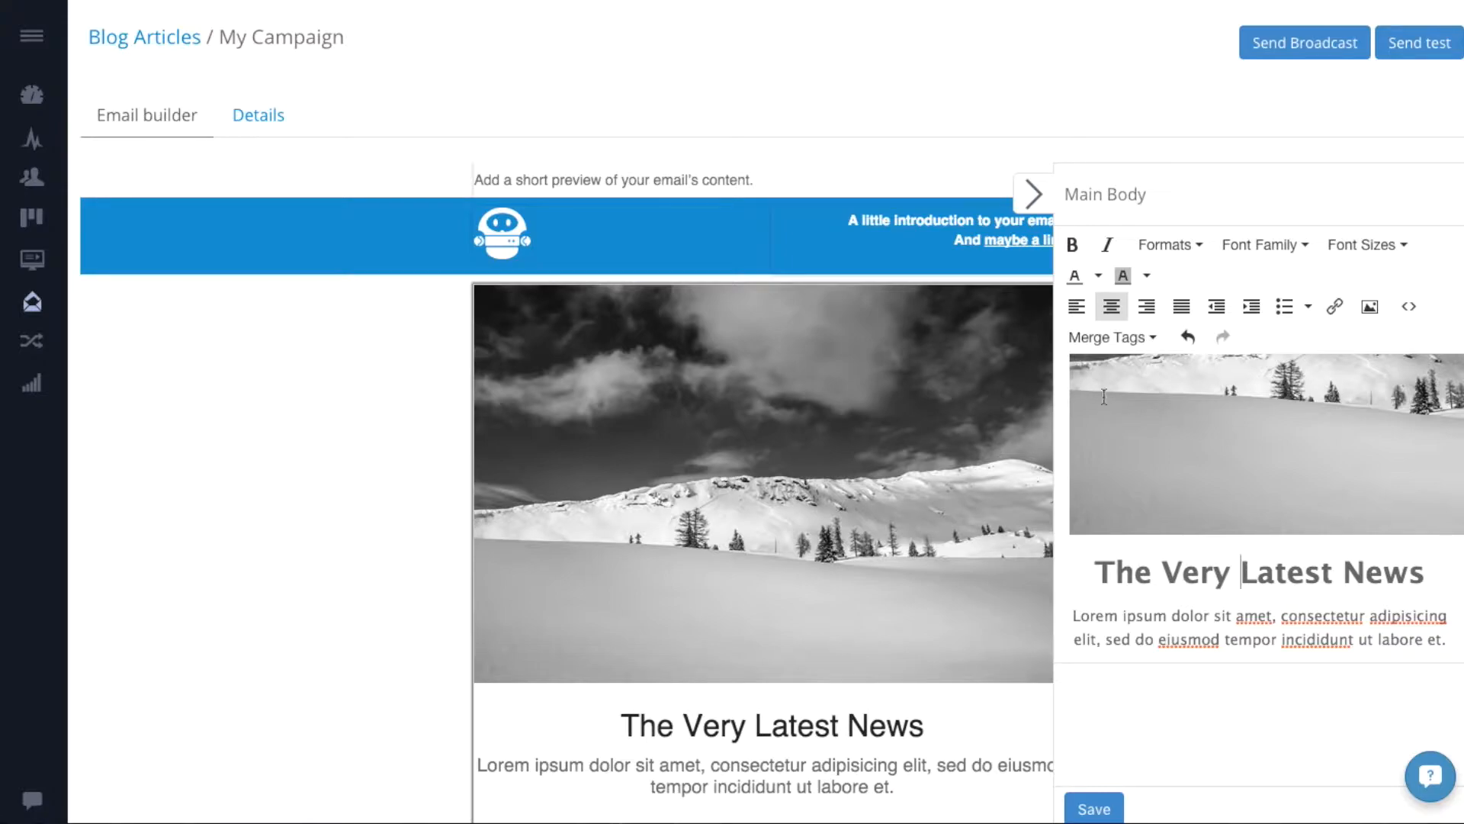
{"action": "mouse_move", "coordinate": [1265, 472]}
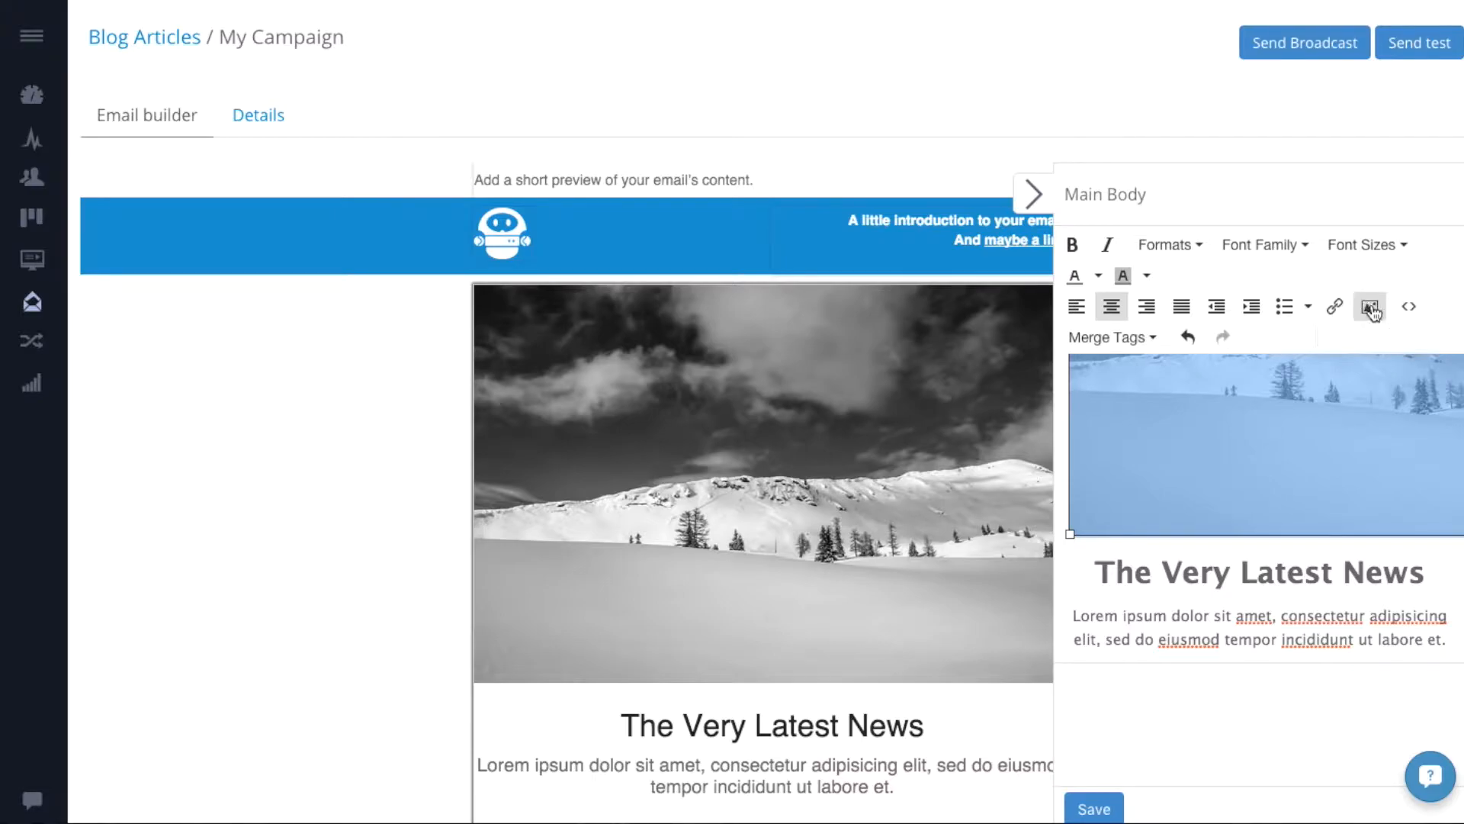
{"action": "left_click", "coordinate": [1370, 307]}
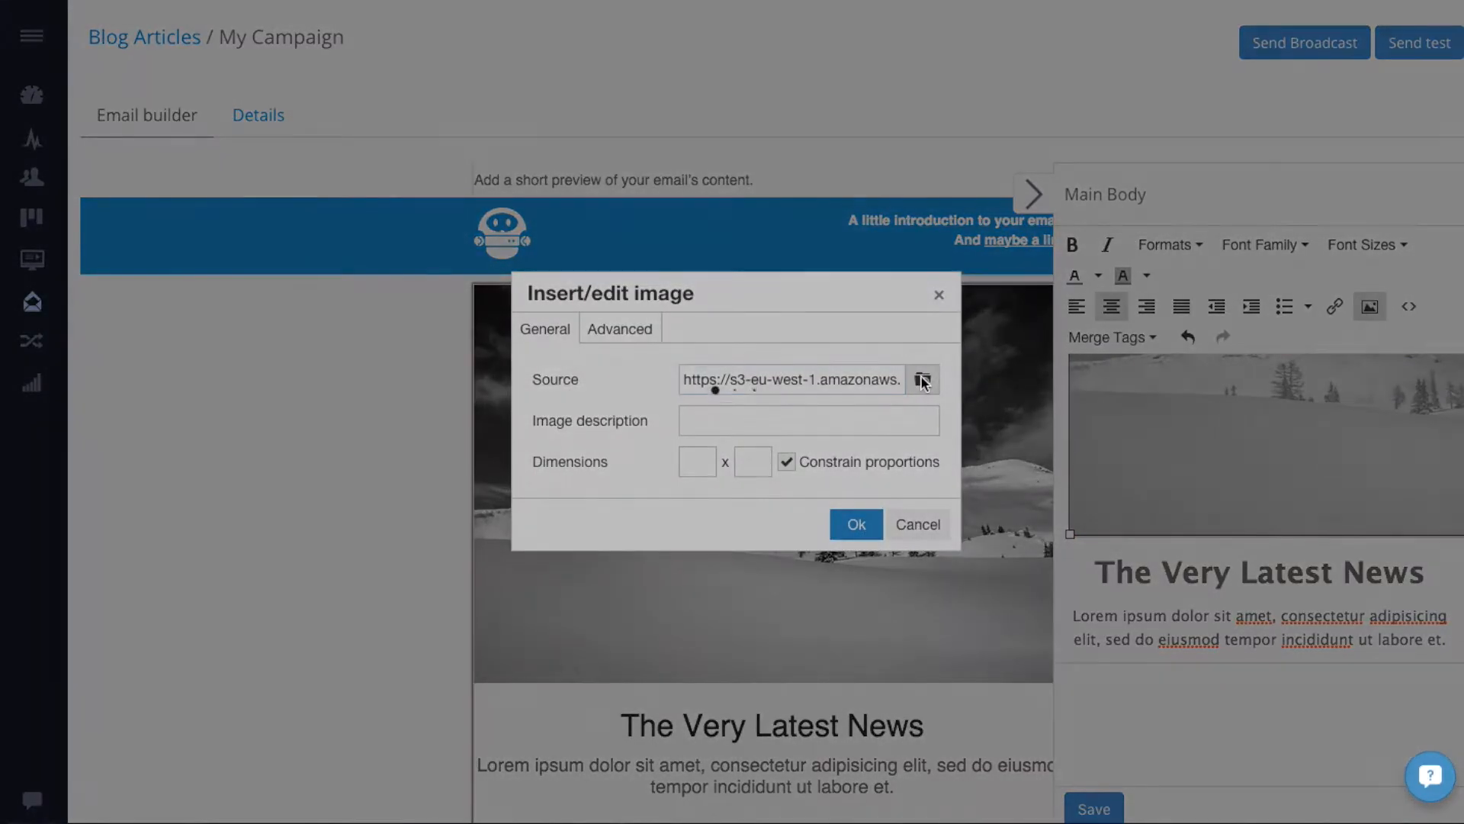
{"action": "left_click", "coordinate": [922, 379]}
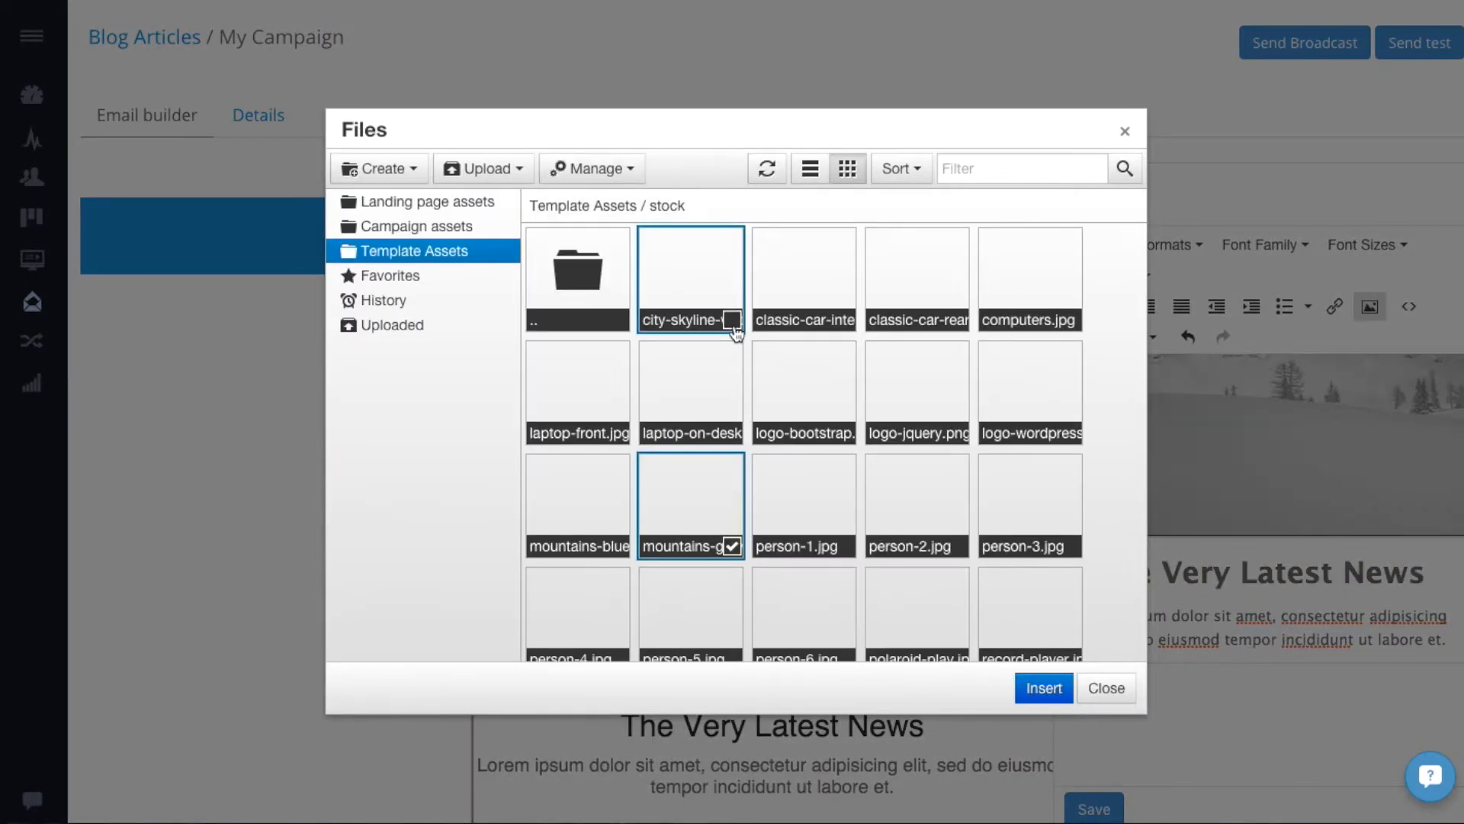
{"action": "left_click", "coordinate": [32, 259]}
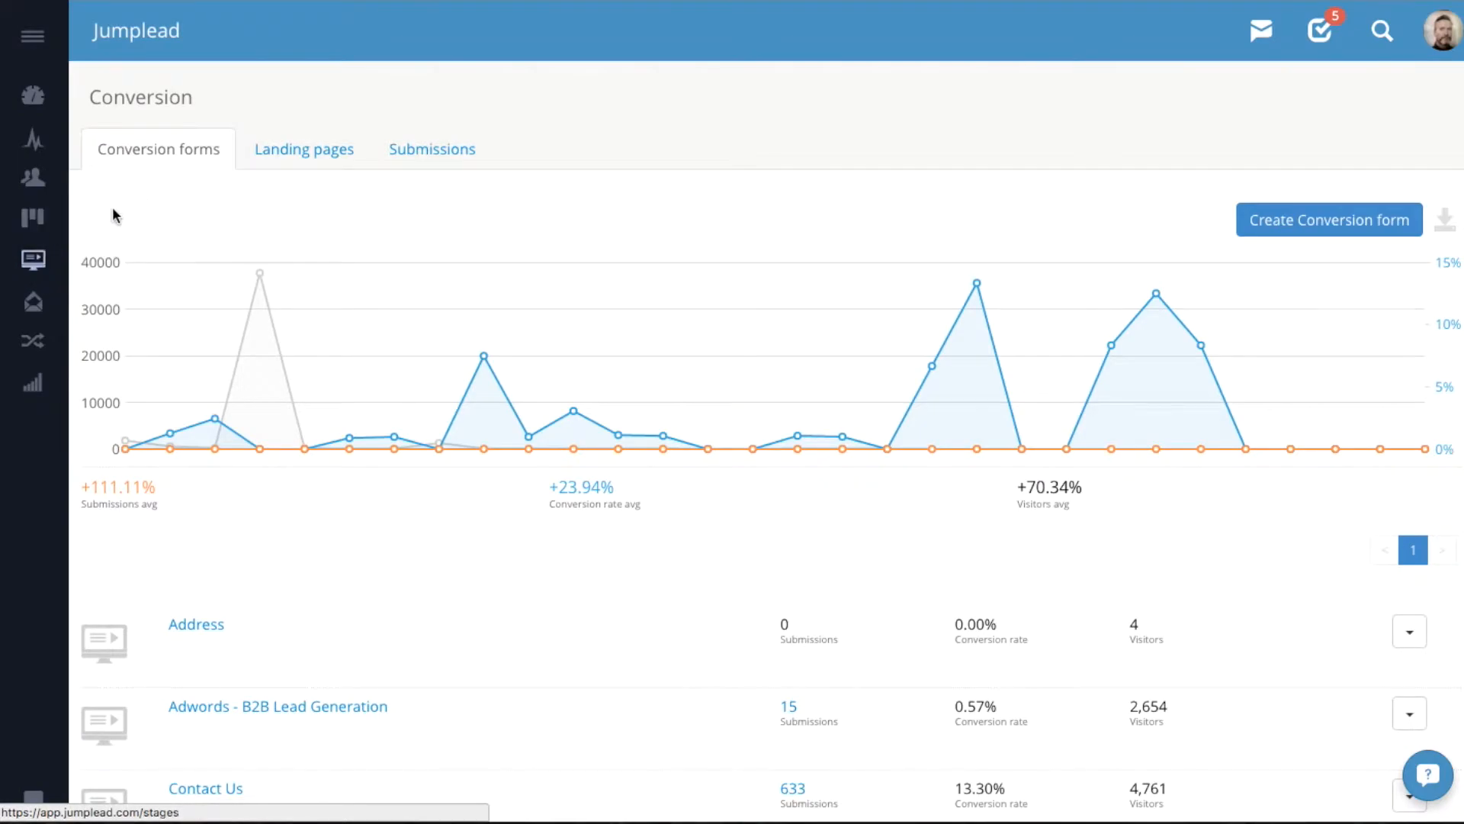
{"action": "mouse_move", "coordinate": [304, 149]}
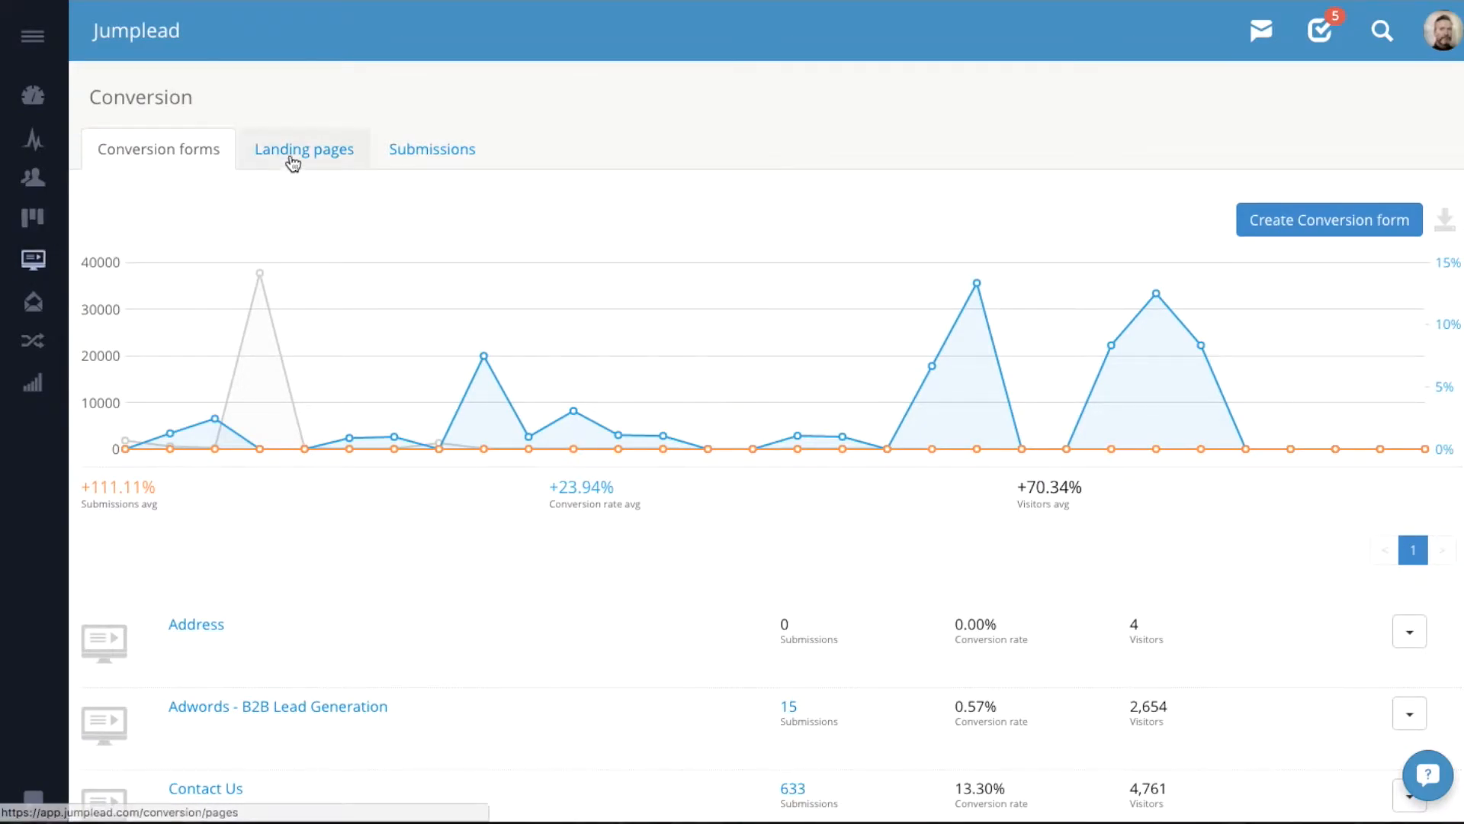
Step: Browse Landing pages and All submissions under Conversion, returning to the landing pages overview
{"action": "left_click", "coordinate": [304, 149]}
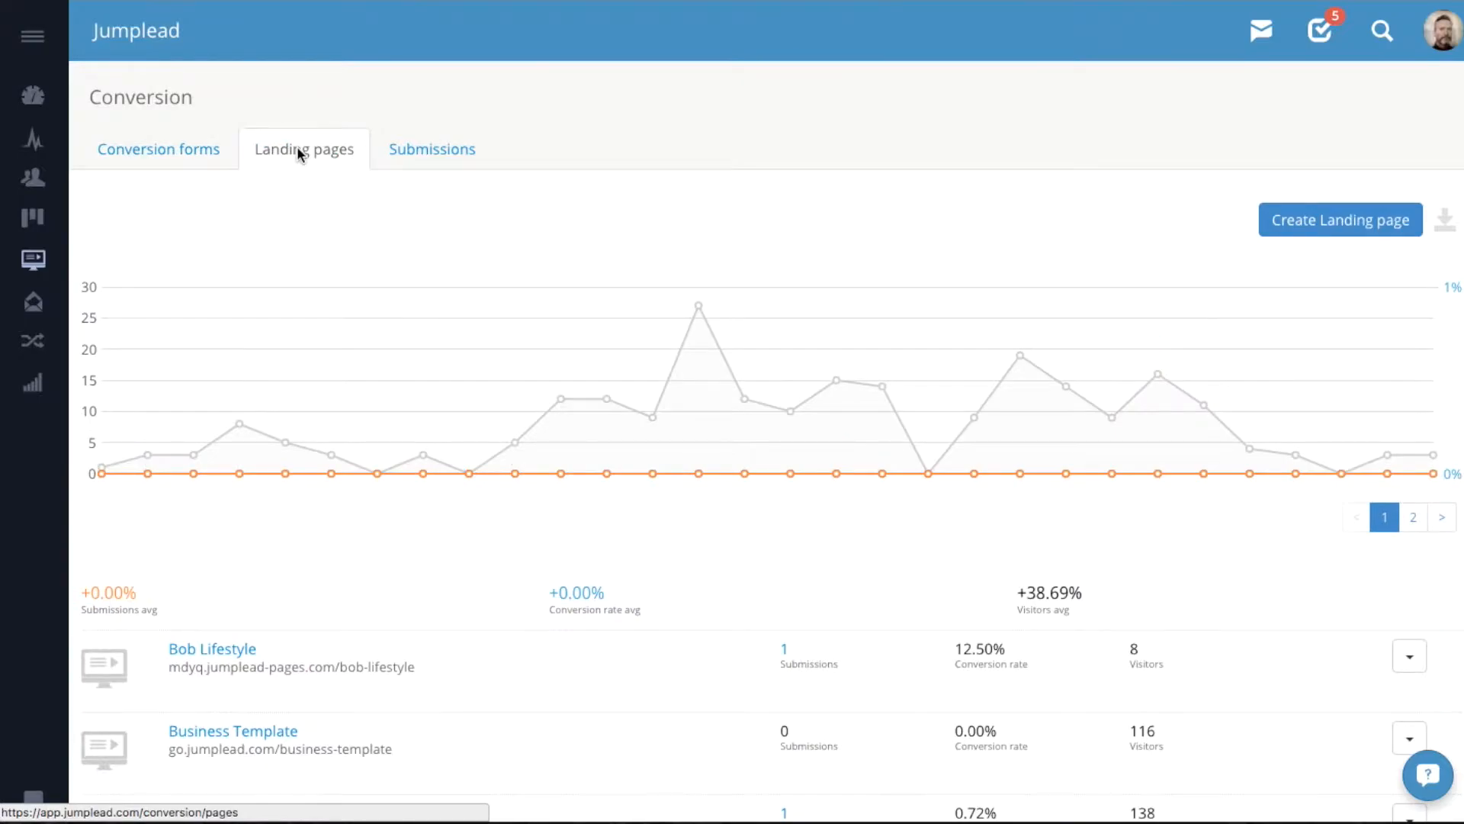
{"action": "left_click", "coordinate": [432, 149]}
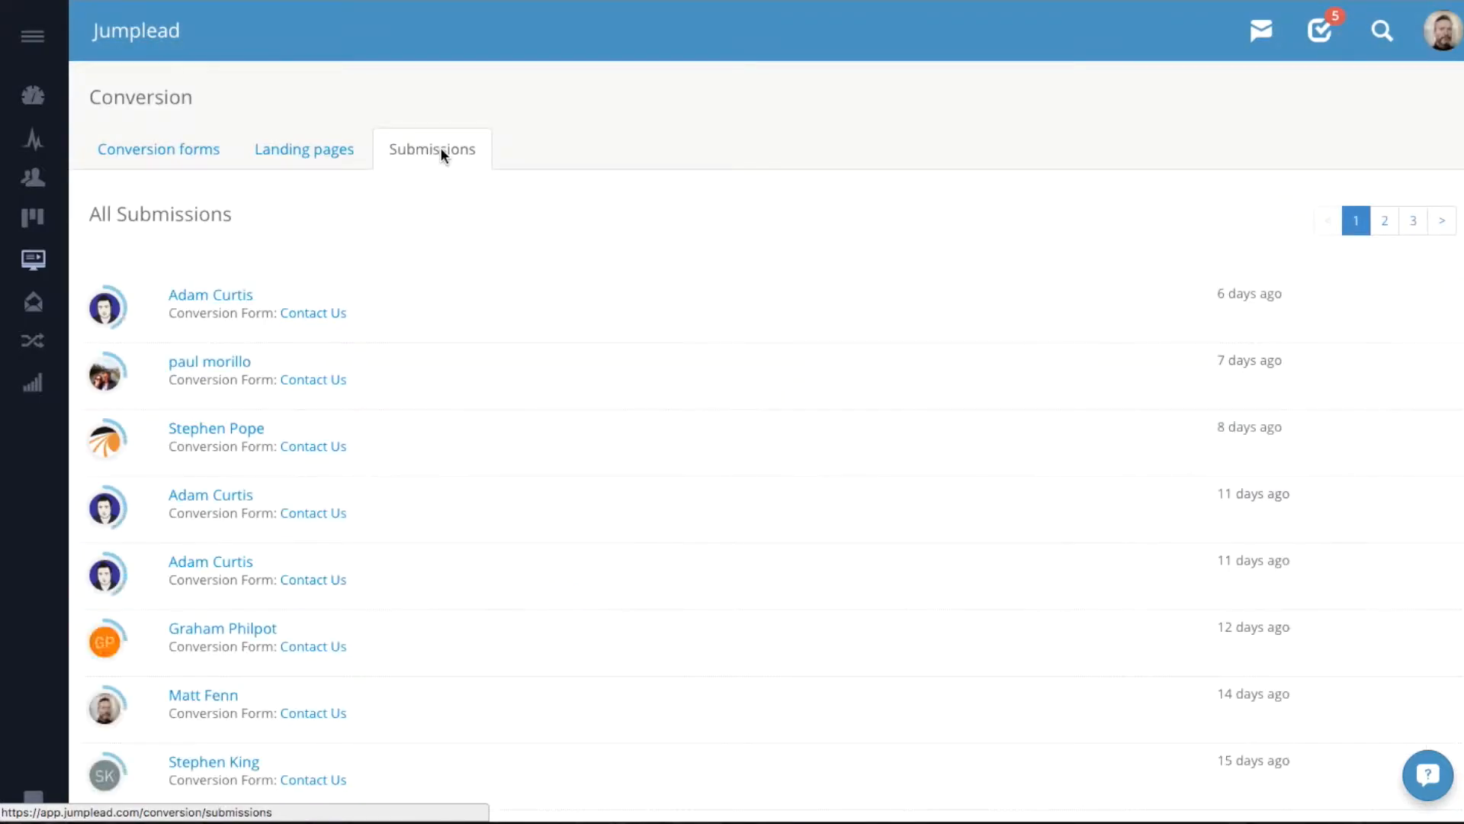
{"action": "left_click", "coordinate": [303, 149]}
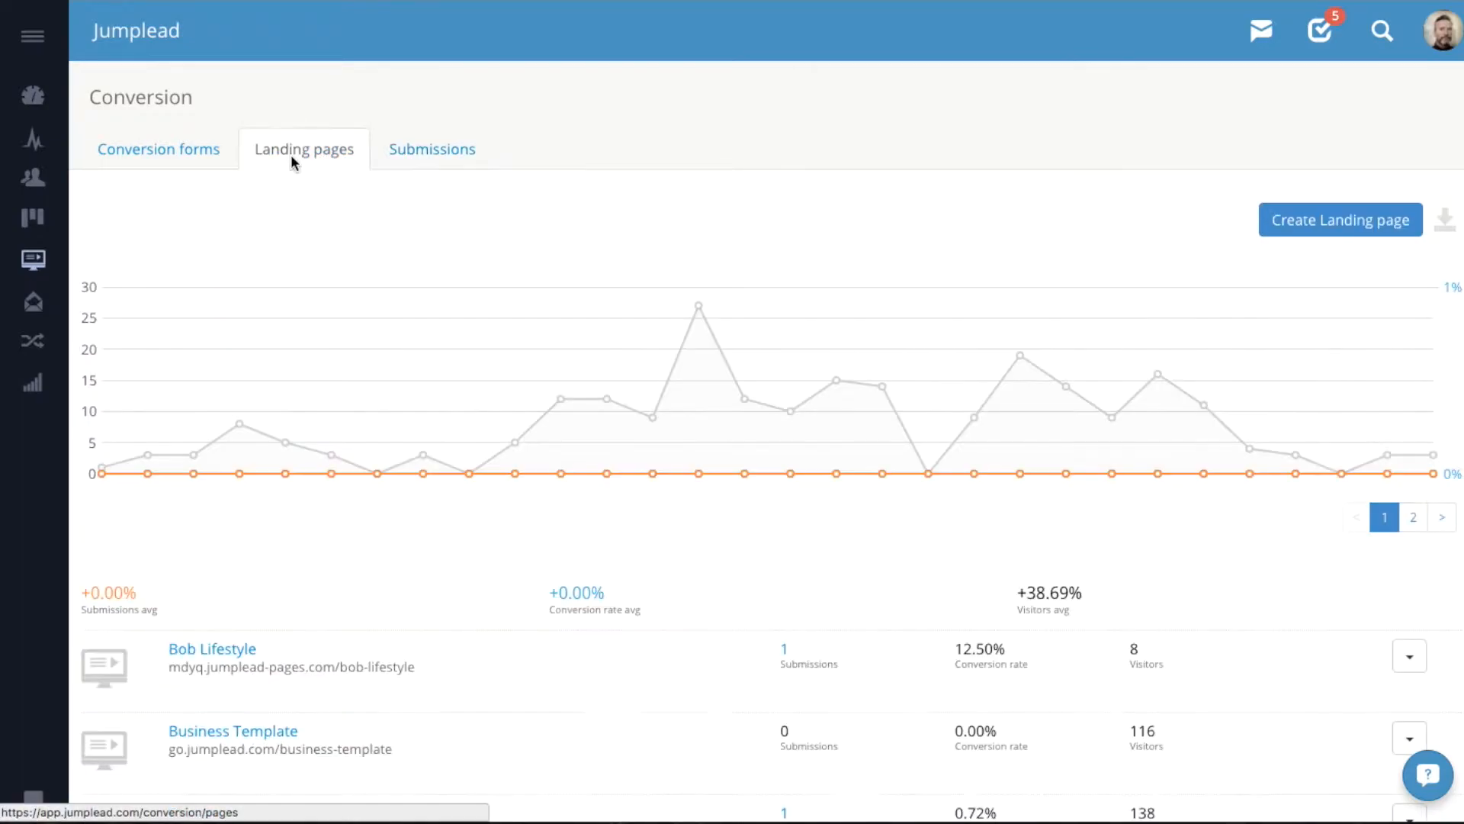
Step: Start a new landing page and scroll through the template gallery
{"action": "left_click", "coordinate": [1339, 220]}
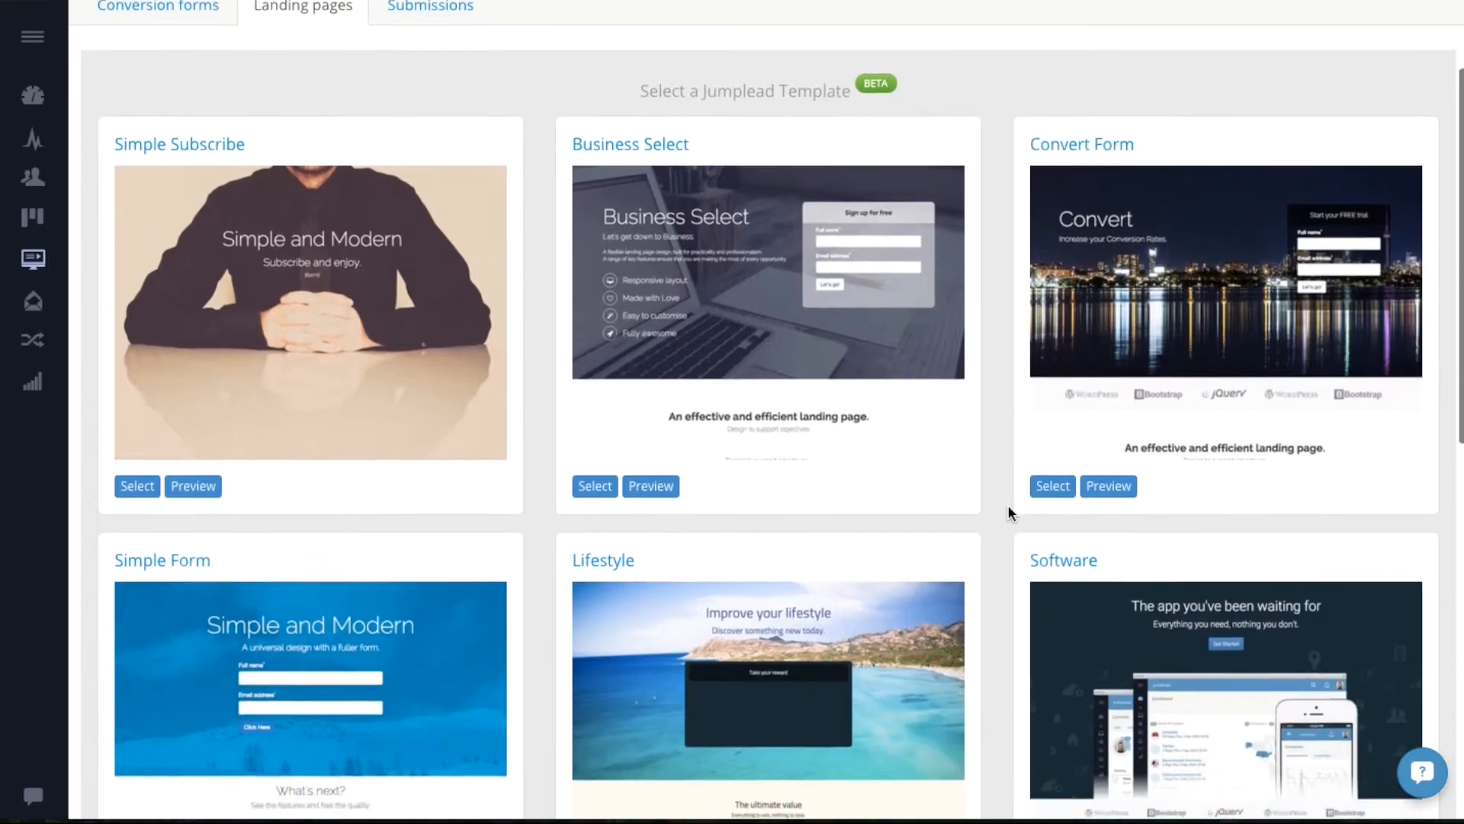
{"action": "scroll", "scroll_direction": "down", "scroll_amount": 3}
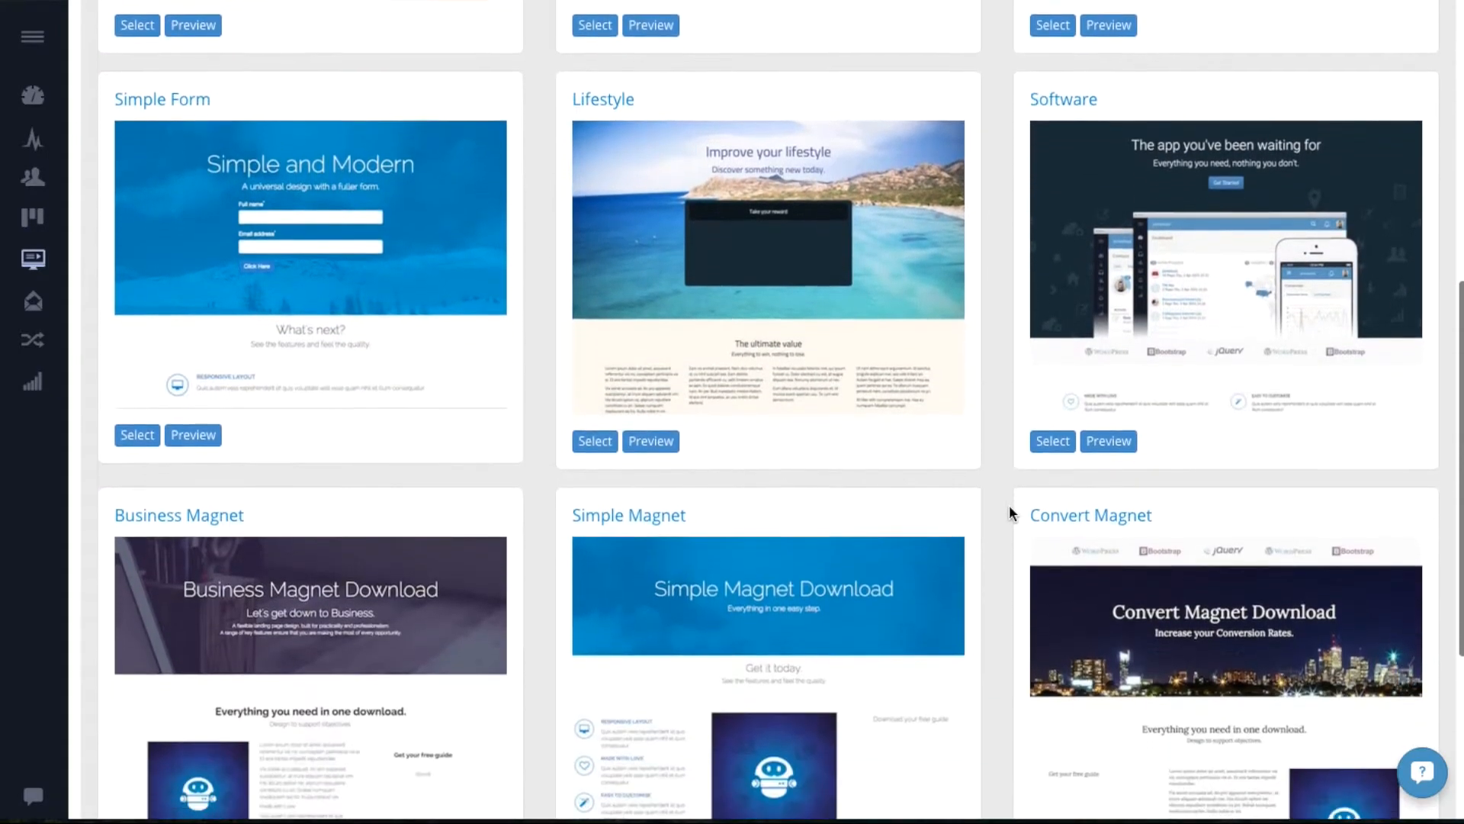
{"action": "scroll", "scroll_direction": "down", "scroll_amount": 3}
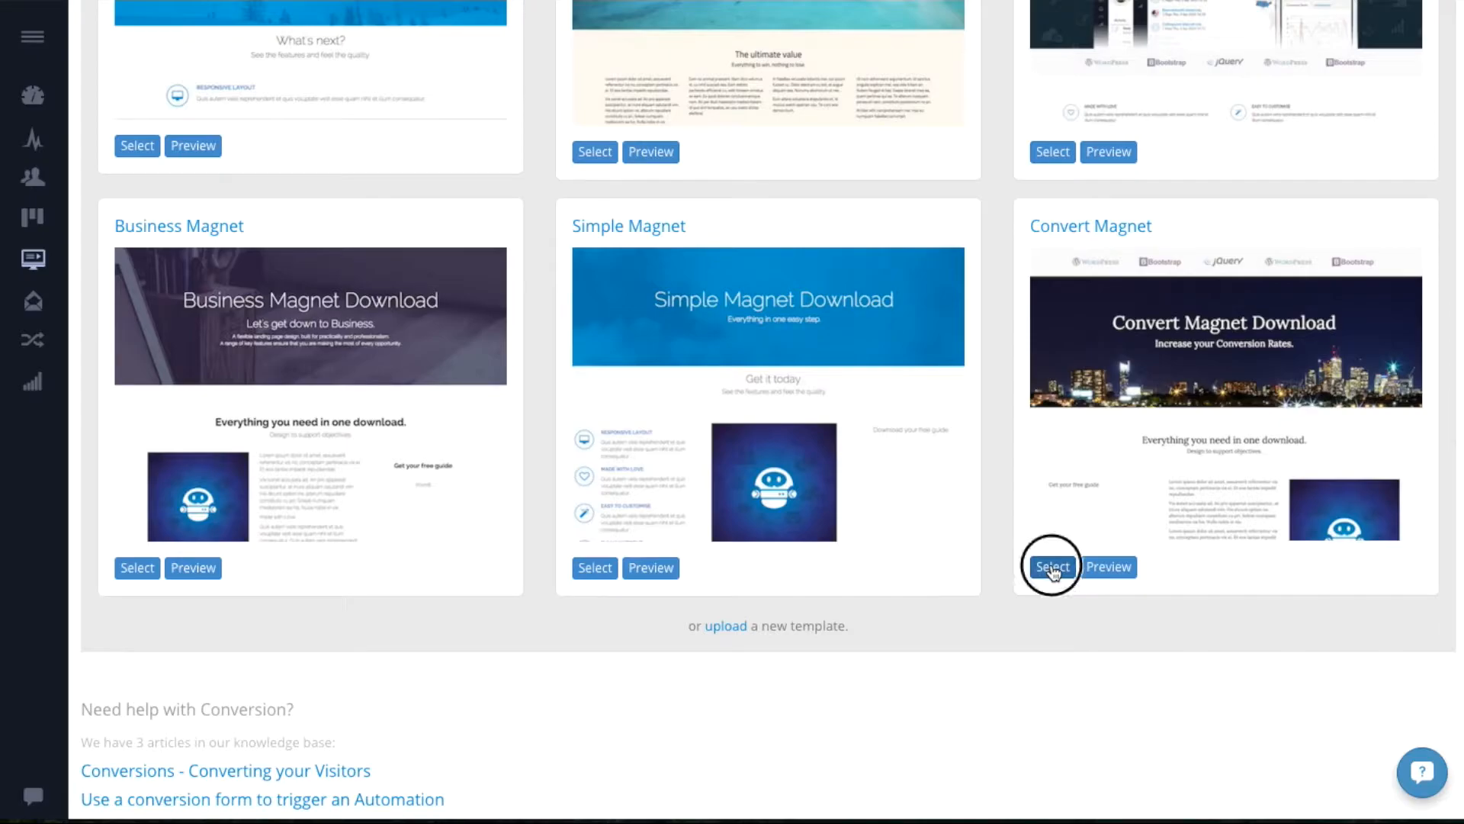
Step: Create a landing page from a magnet template and change the heading word Business to 'Awesome'
{"action": "left_click", "coordinate": [136, 568]}
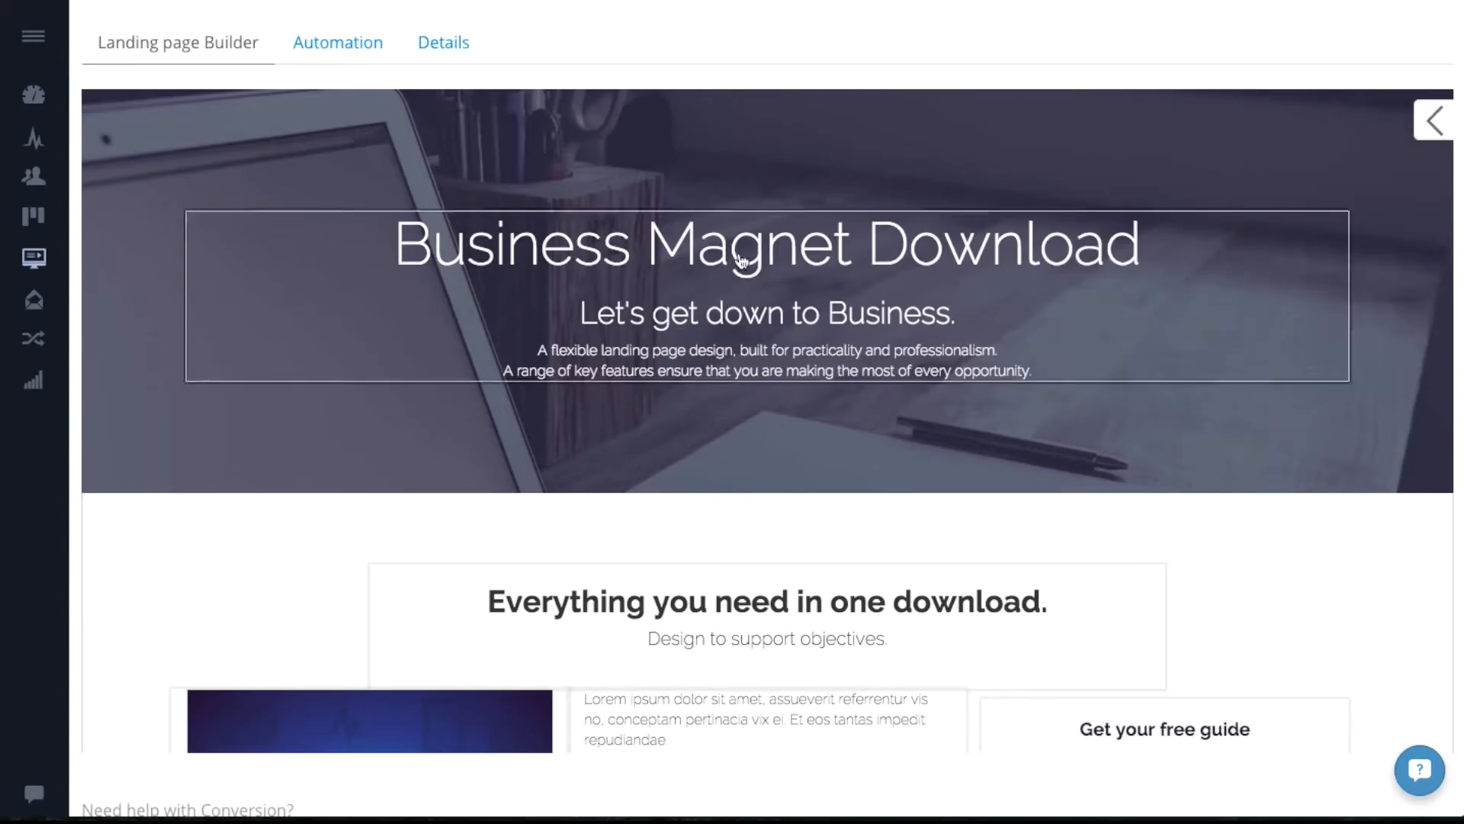
{"action": "left_click", "coordinate": [766, 245]}
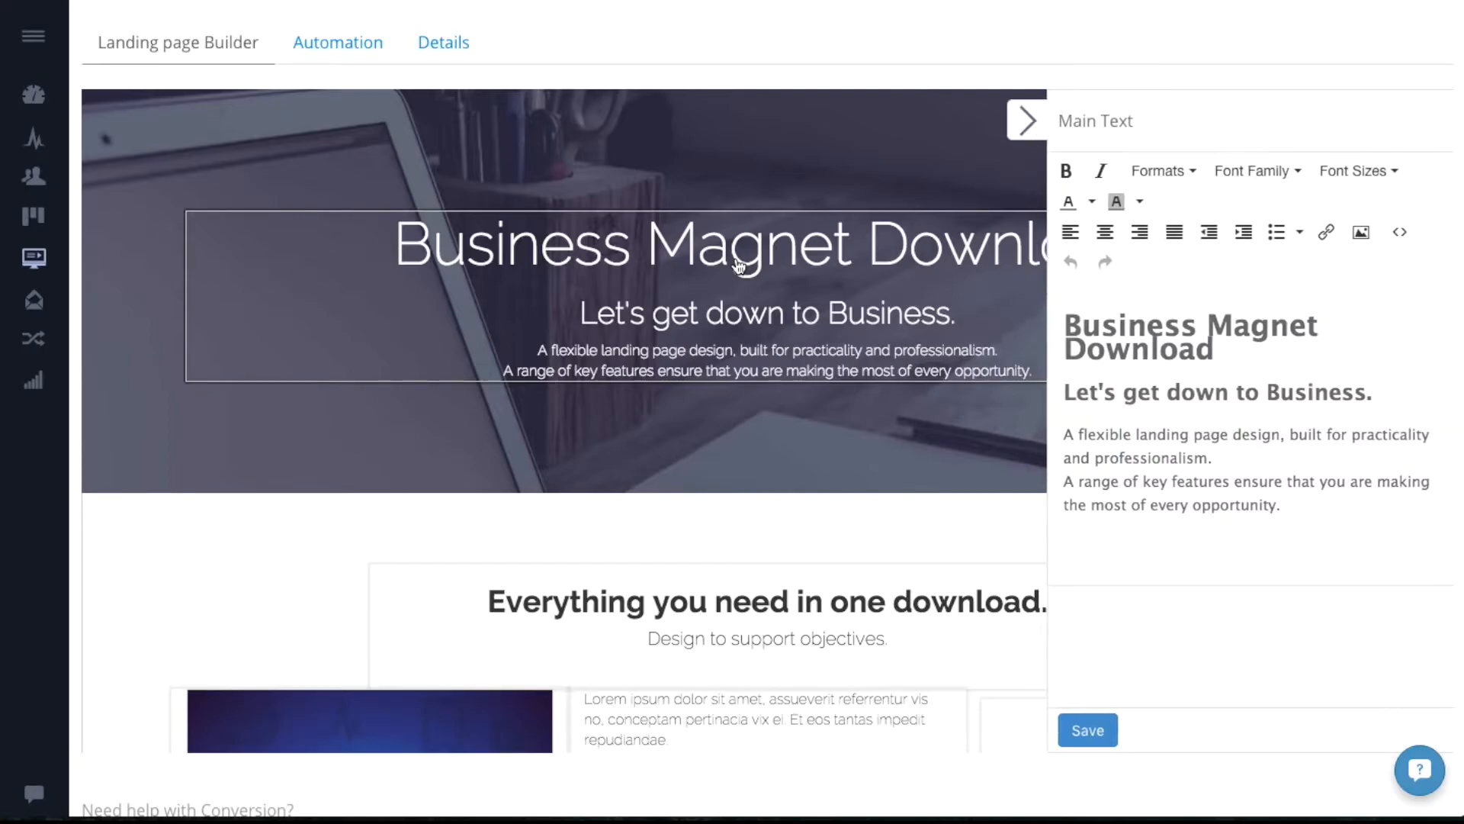
{"action": "double_click", "coordinate": [1135, 349]}
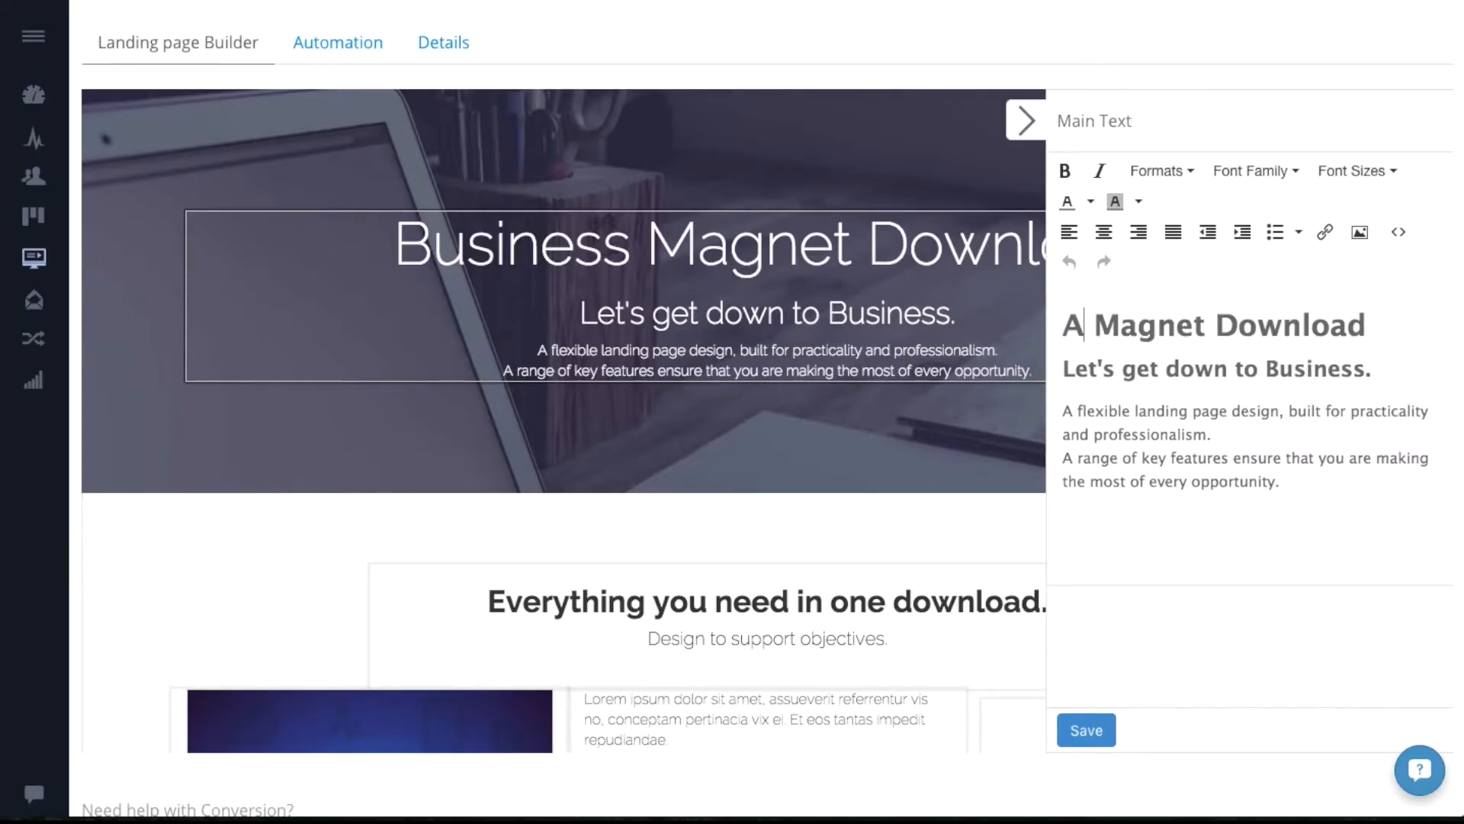
{"action": "type", "text": "Awesome"}
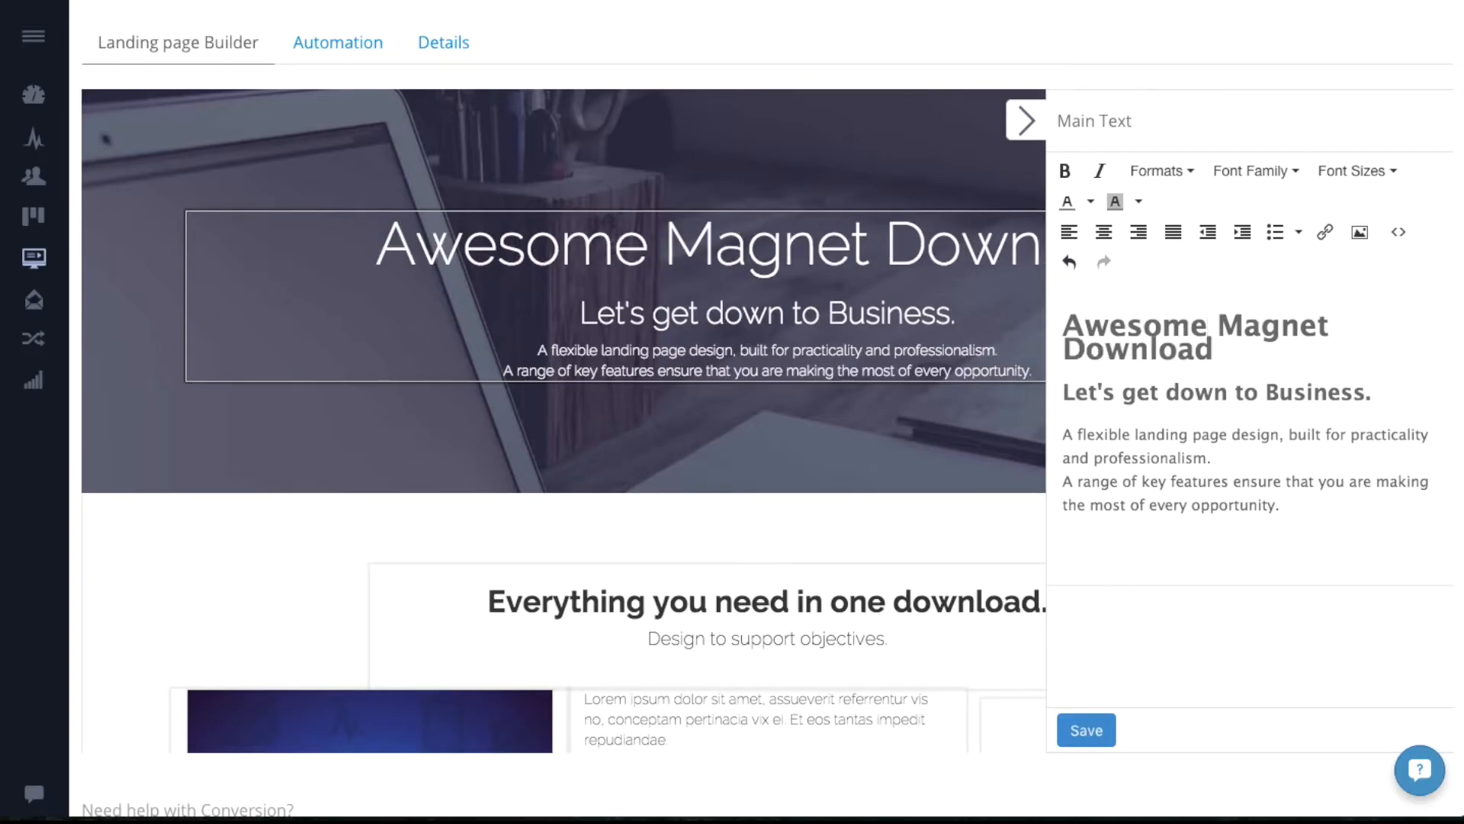
{"action": "left_click", "coordinate": [338, 42]}
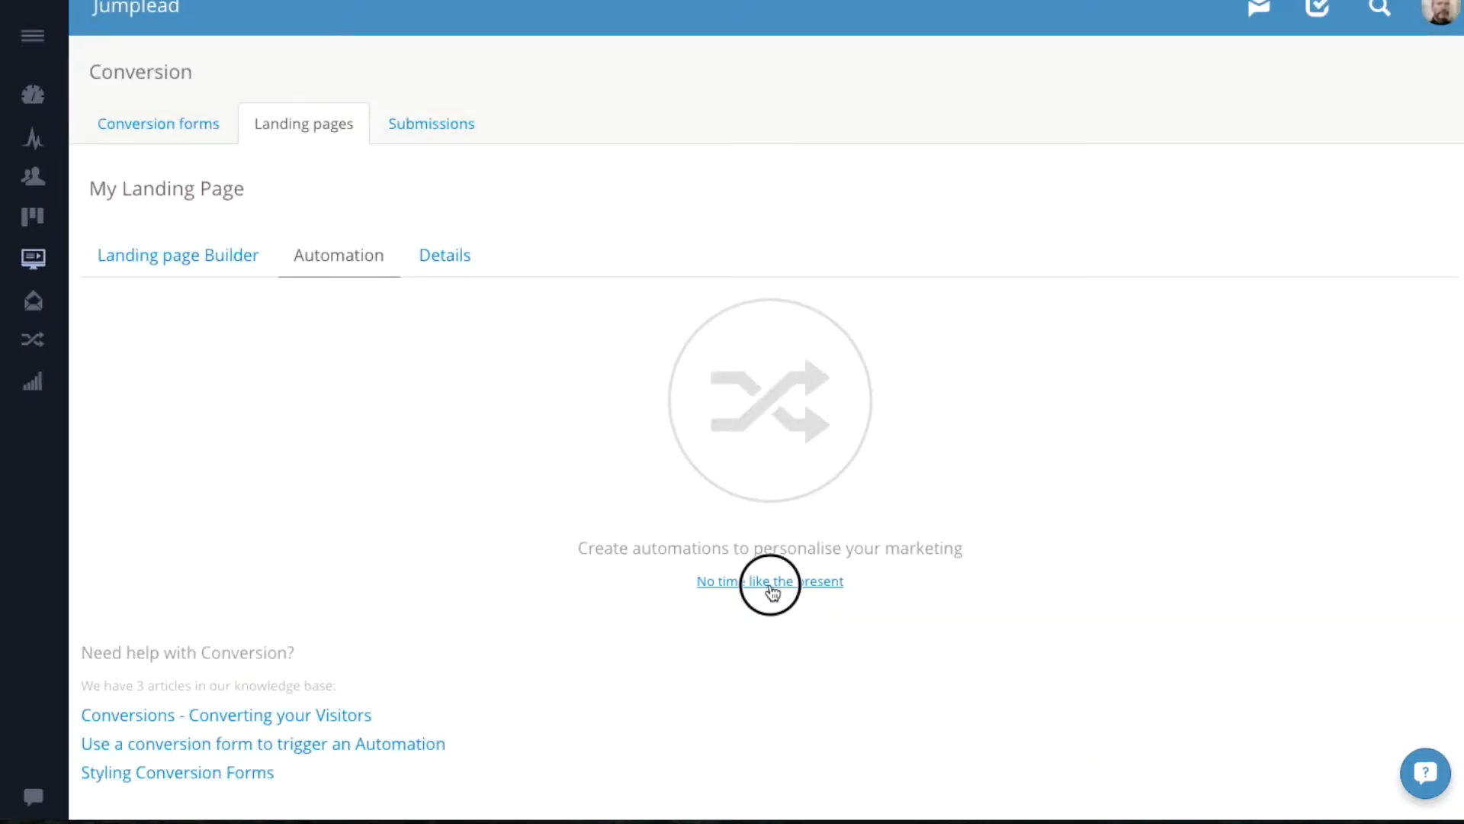
Step: Create an automation whose first action is of type Start campaign
{"action": "left_click", "coordinate": [770, 581]}
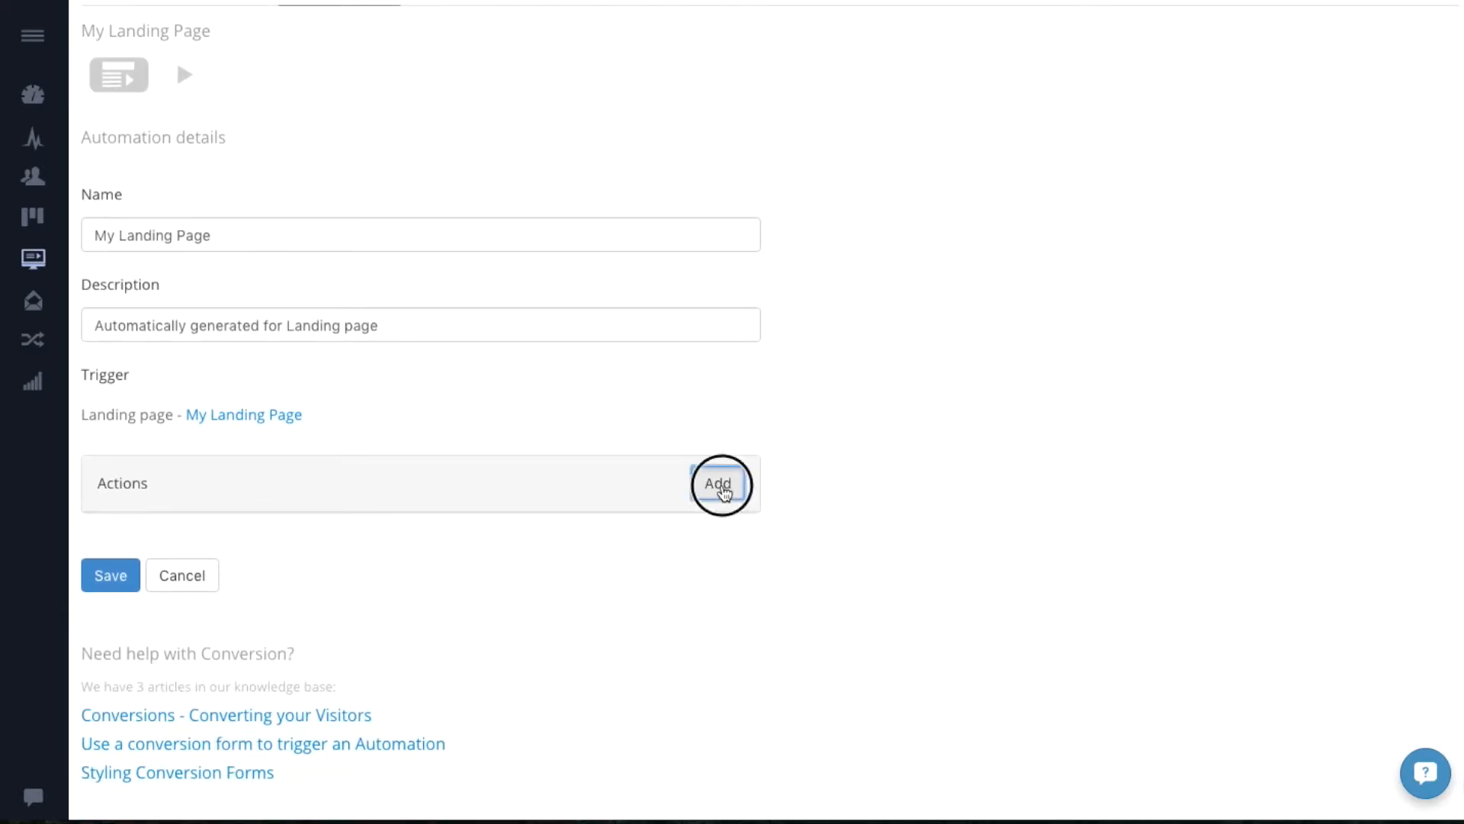
{"action": "left_click", "coordinate": [719, 483]}
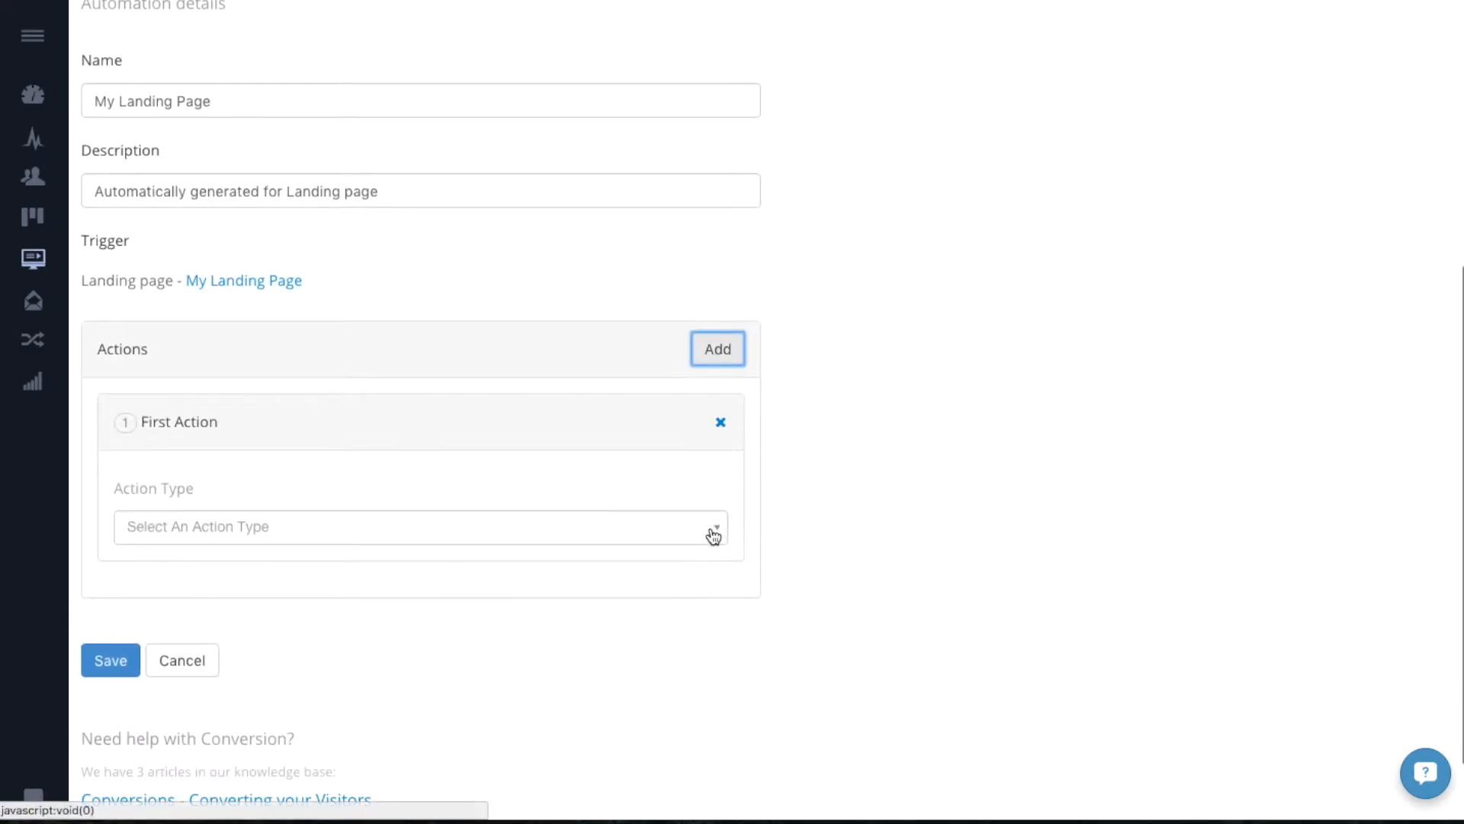
{"action": "left_click", "coordinate": [419, 526]}
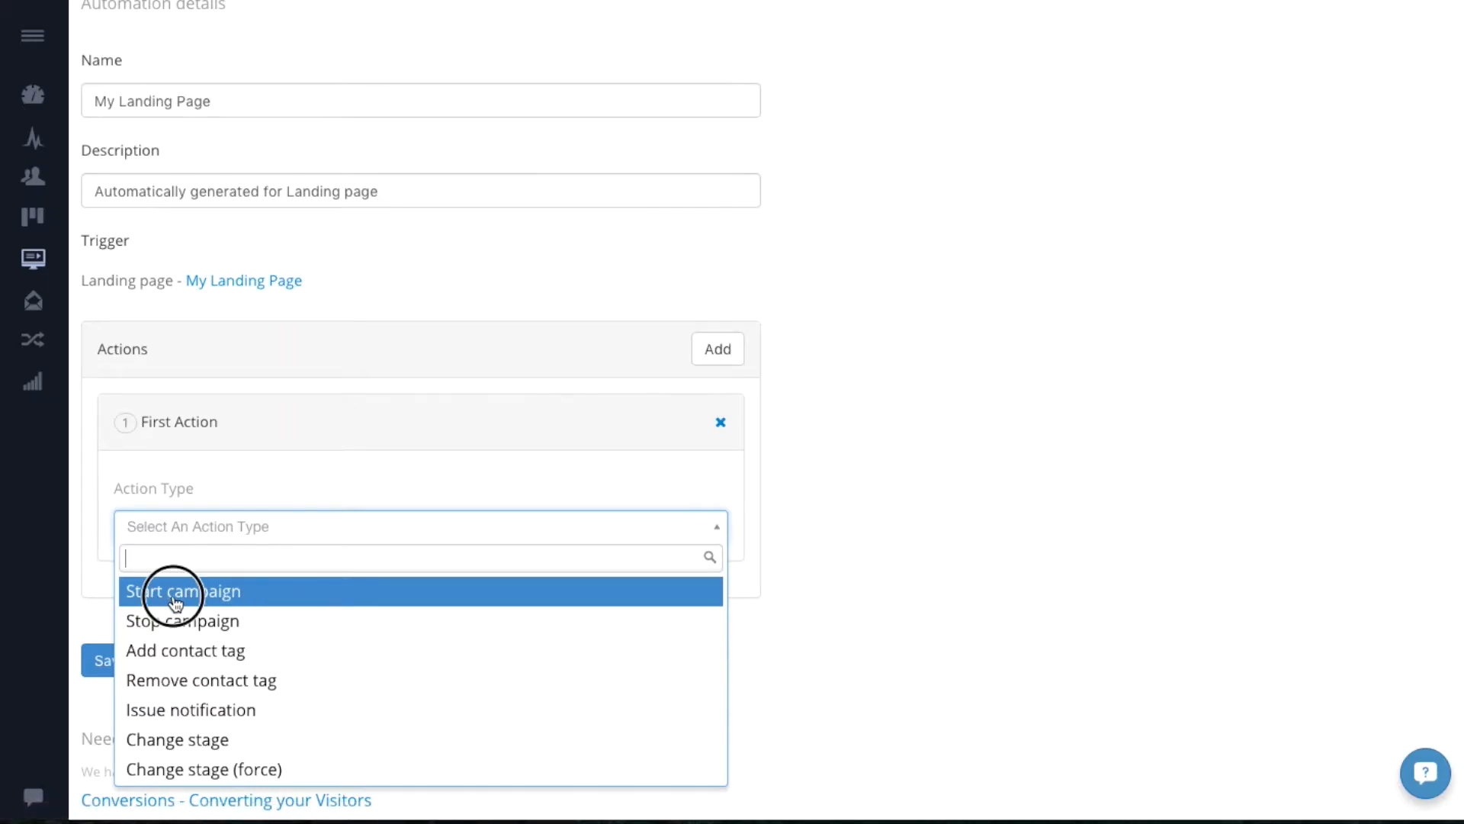
{"action": "left_click", "coordinate": [184, 590]}
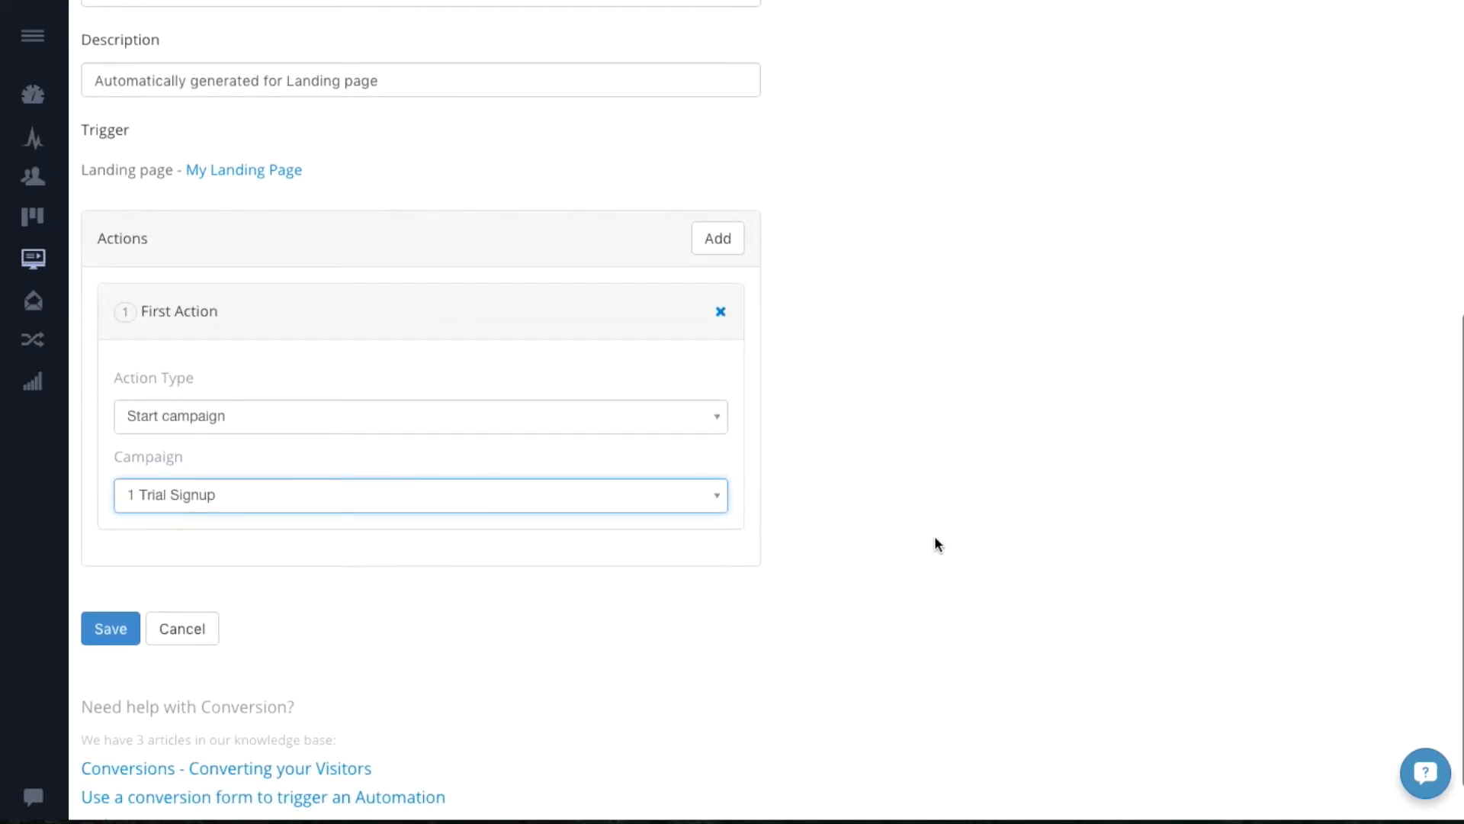
{"action": "mouse_move", "coordinate": [142, 612]}
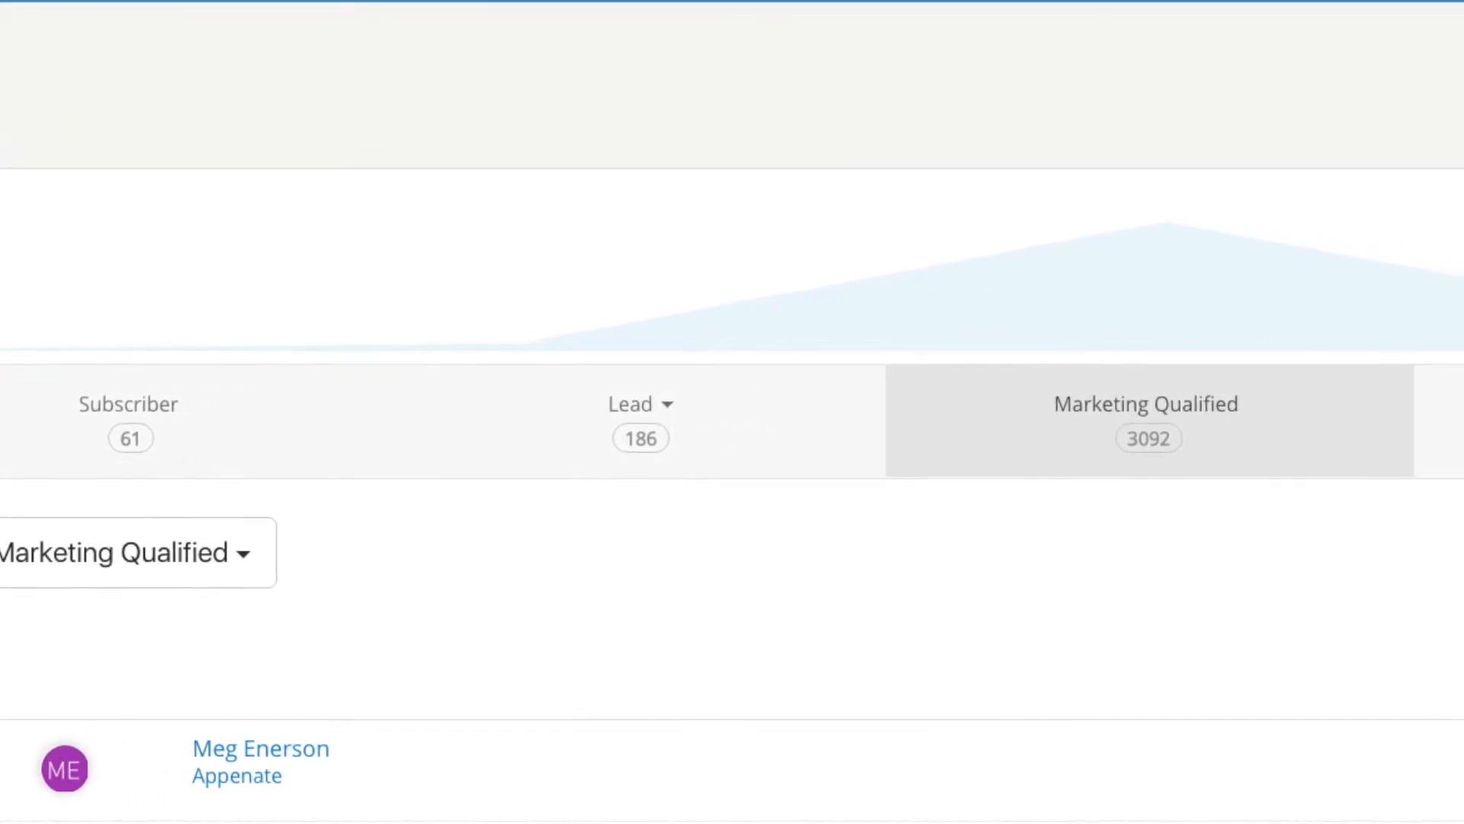
Step: Scroll across the contacts lifecycle stage counts toward the Sales Qualified contacts
{"action": "scroll", "scroll_direction": "right", "scroll_amount": 3}
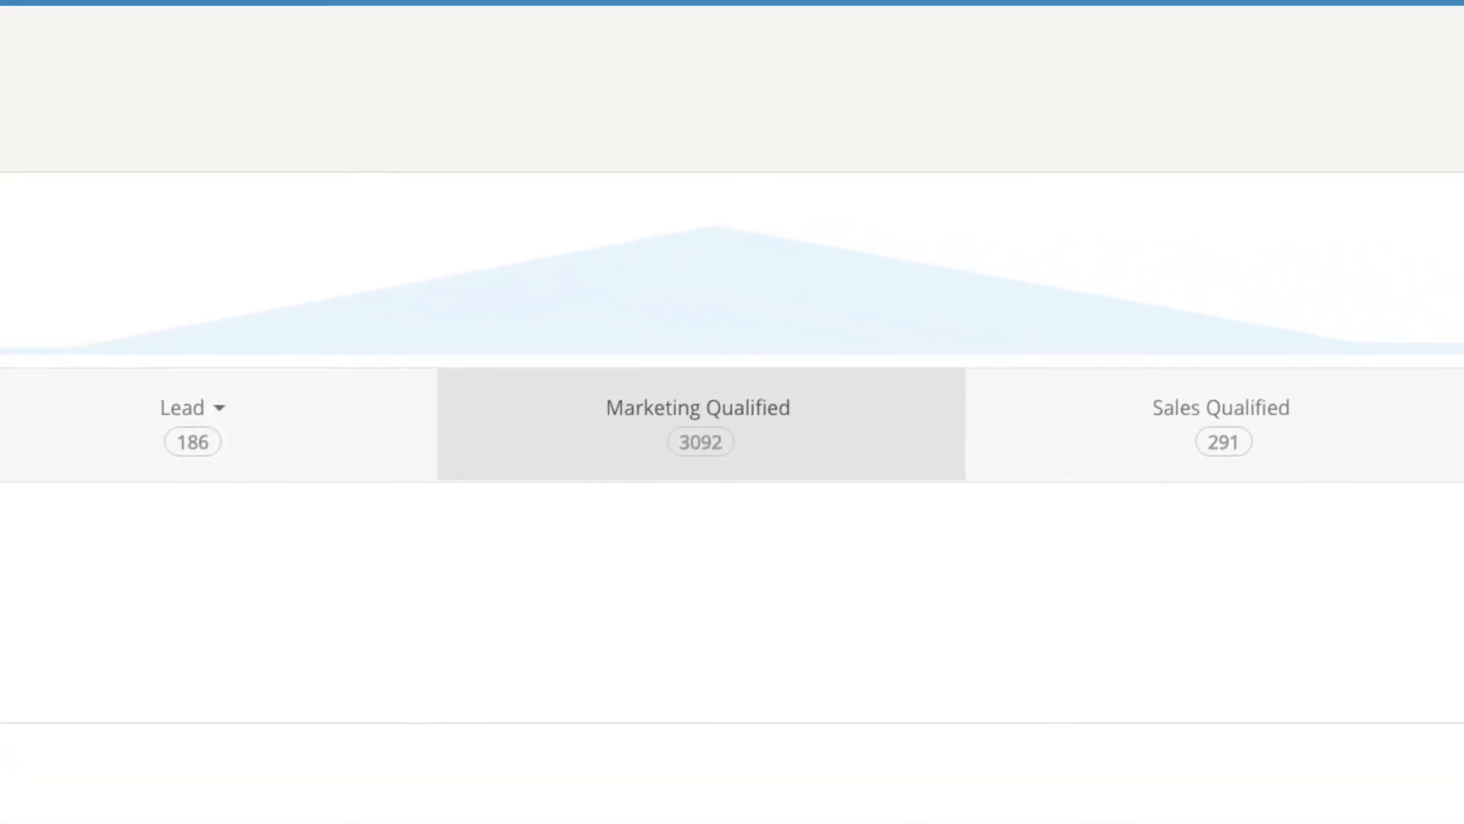
{"action": "scroll", "scroll_direction": "right", "scroll_amount": 3}
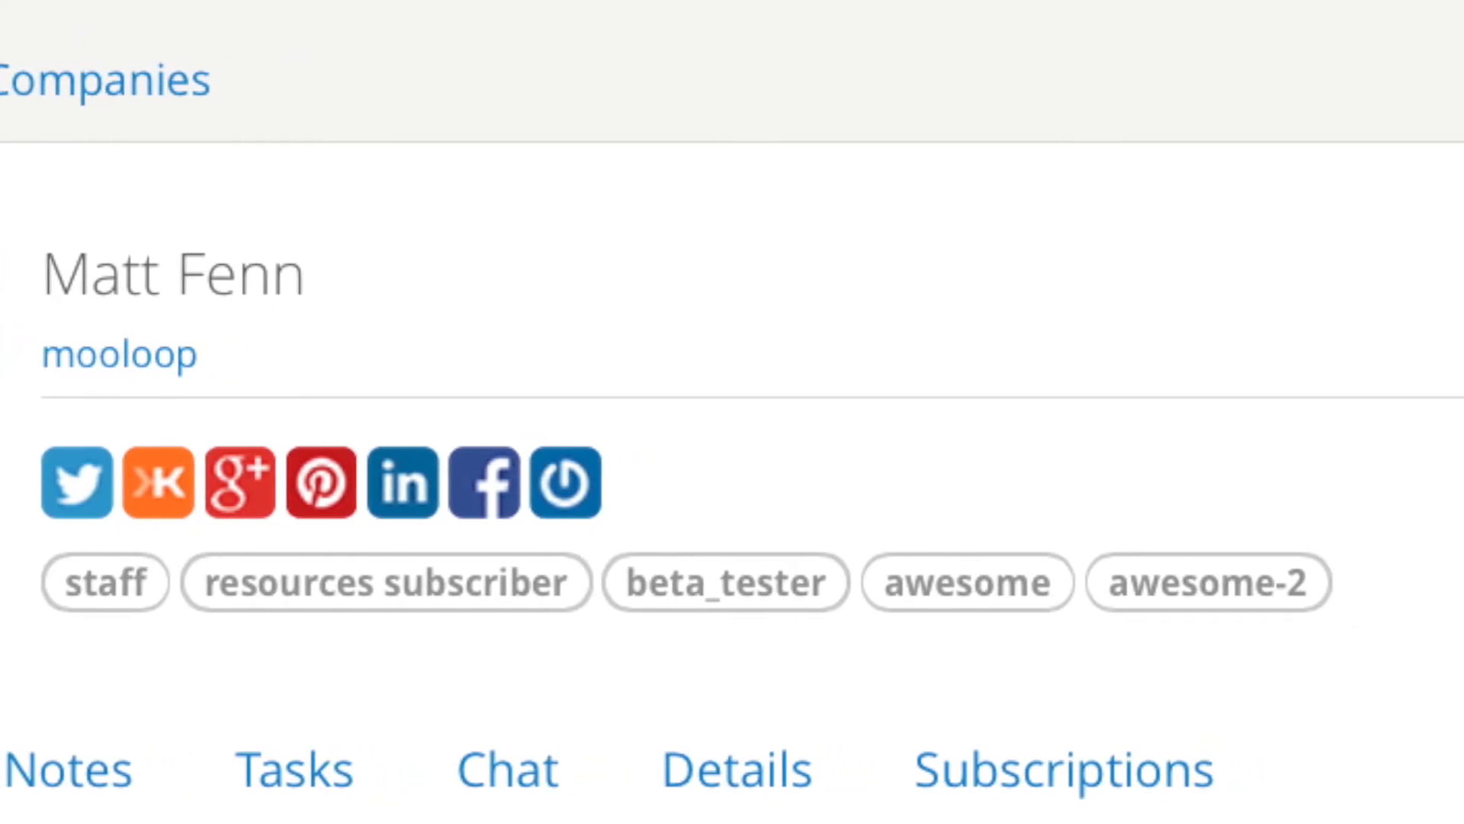
{"action": "scroll", "scroll_direction": "right", "scroll_amount": 3}
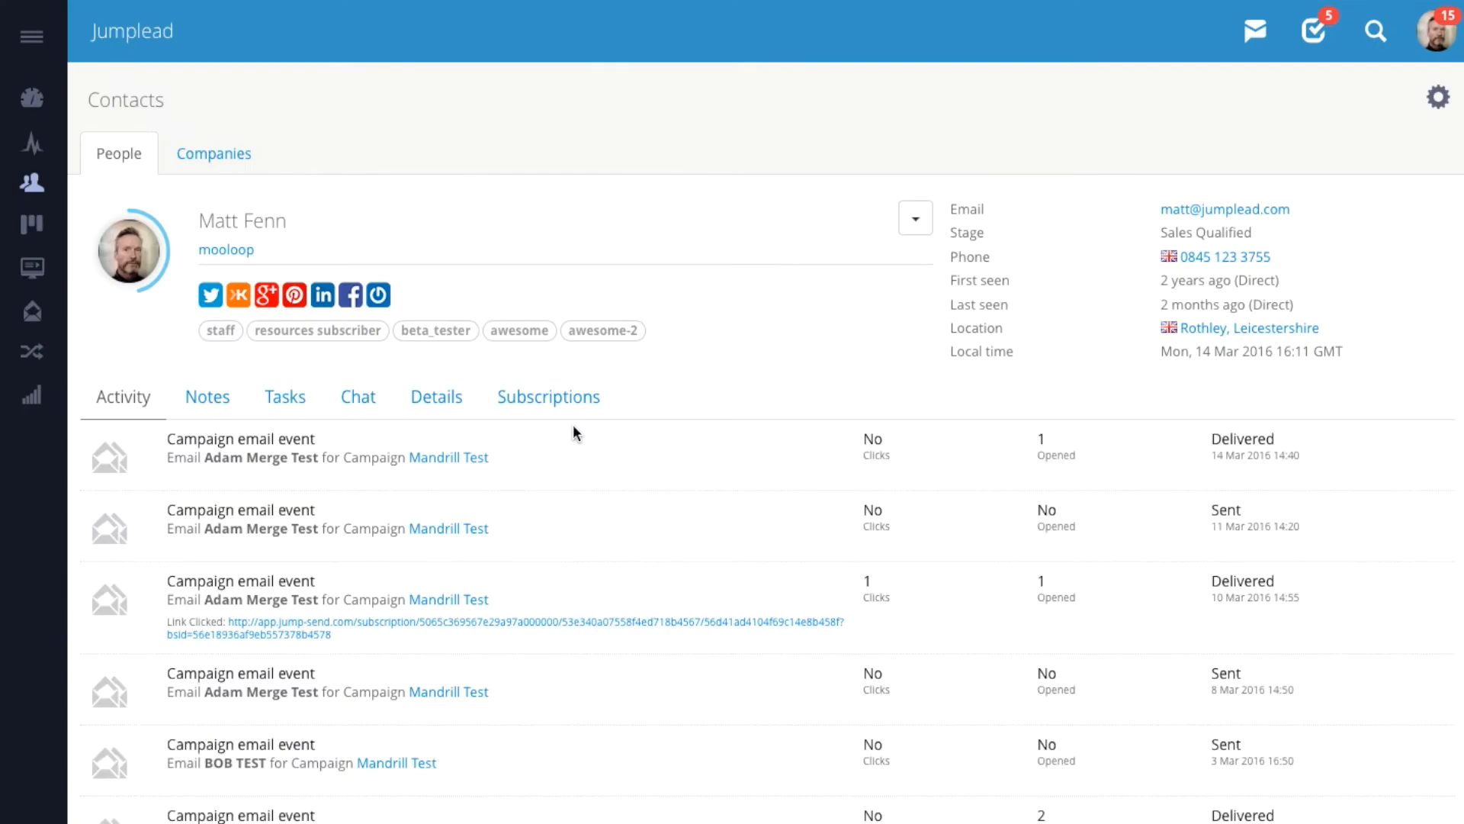
{"action": "mouse_move", "coordinate": [687, 256]}
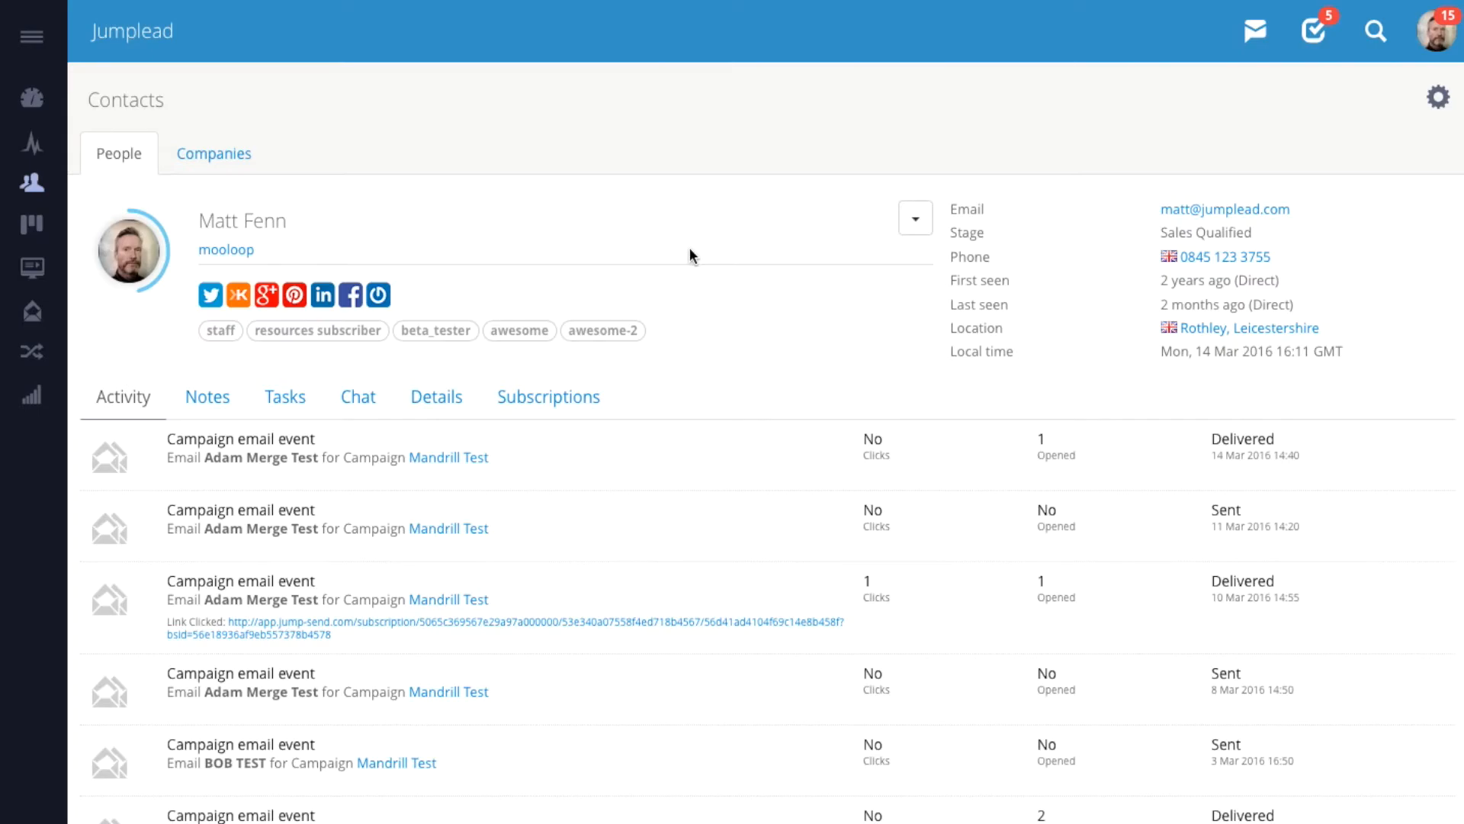
{"action": "mouse_move", "coordinate": [661, 299]}
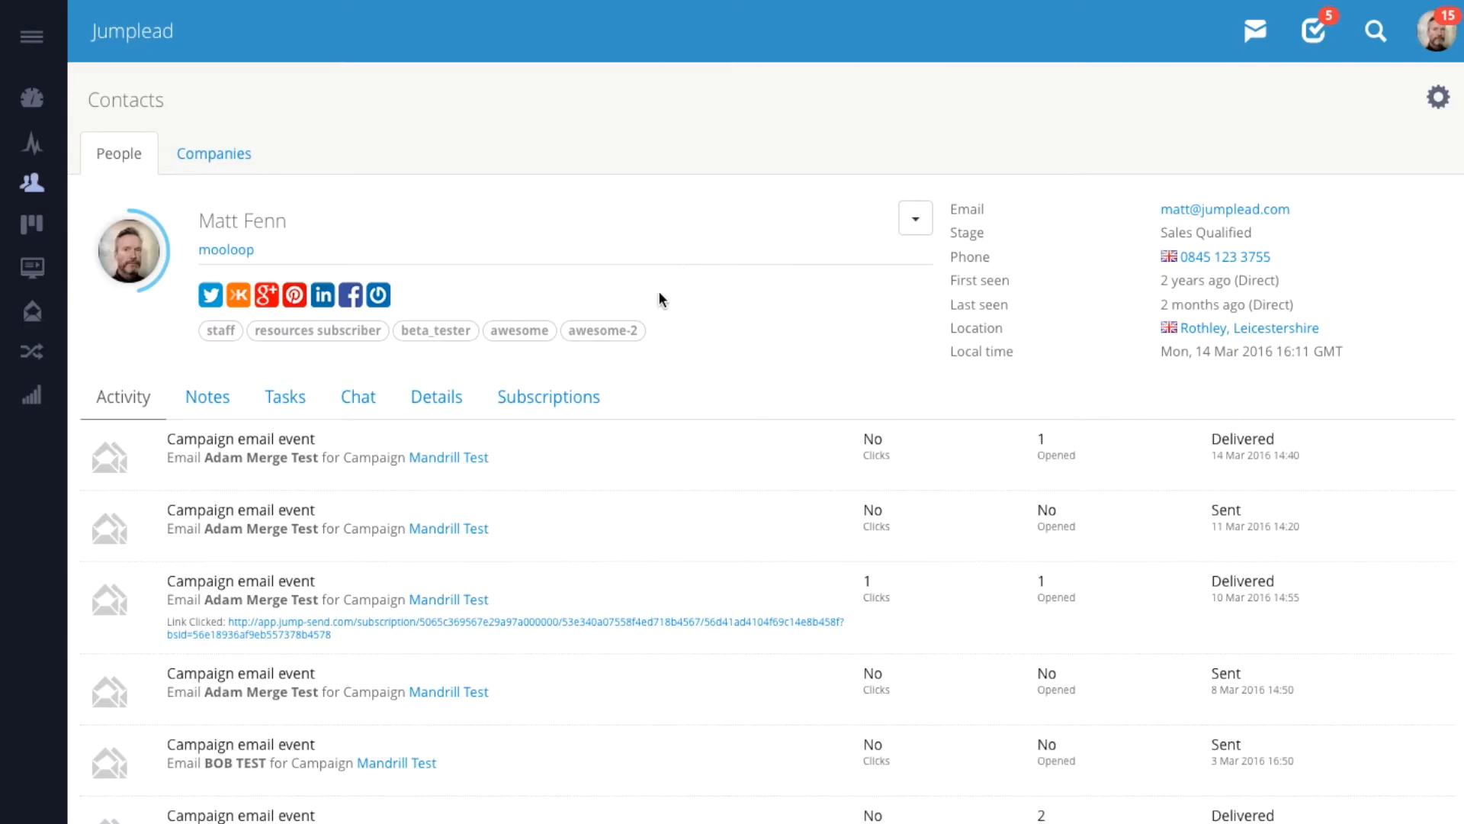
{"action": "mouse_move", "coordinate": [208, 396]}
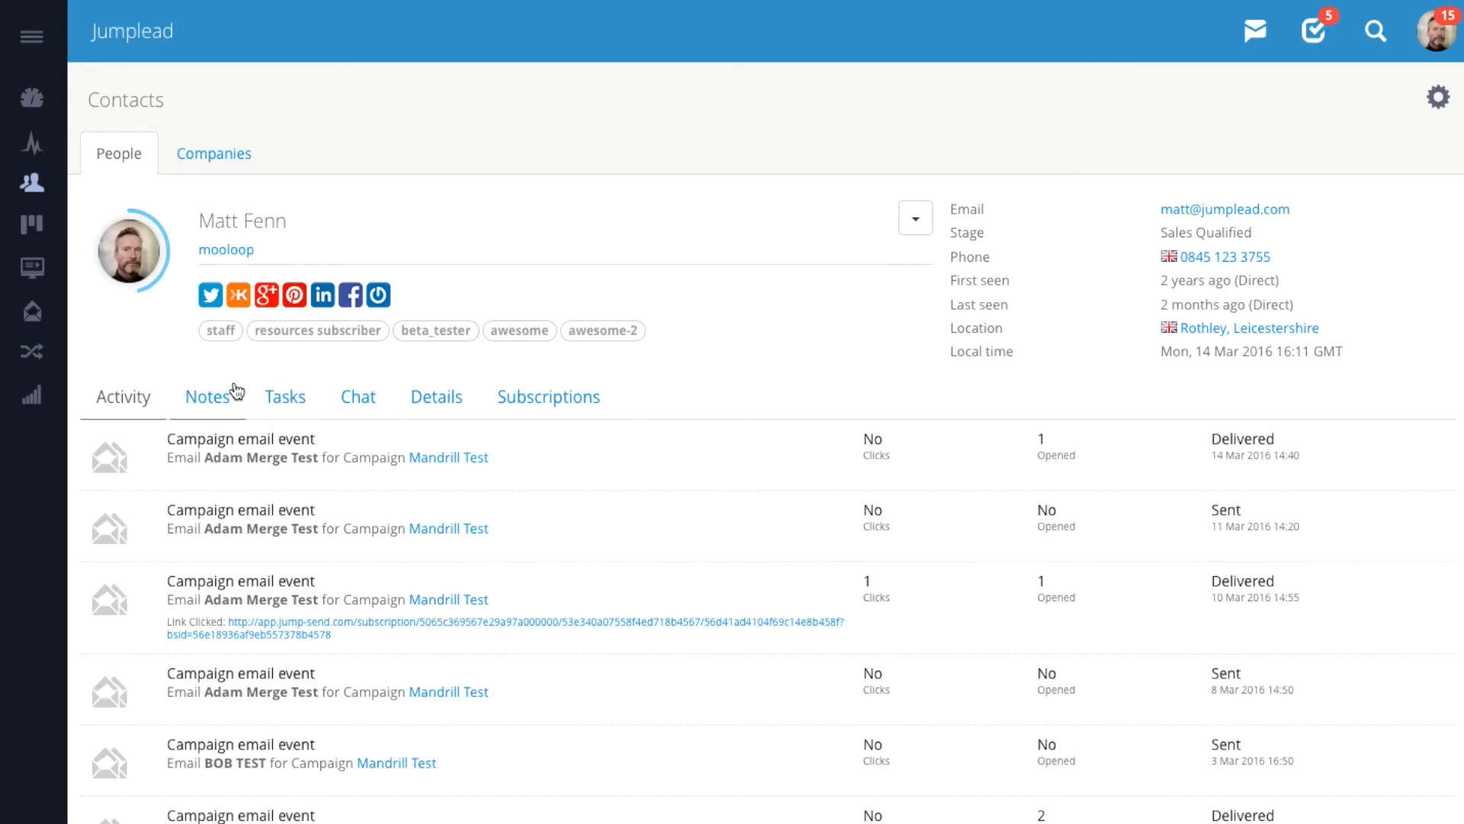
{"action": "mouse_move", "coordinate": [205, 399]}
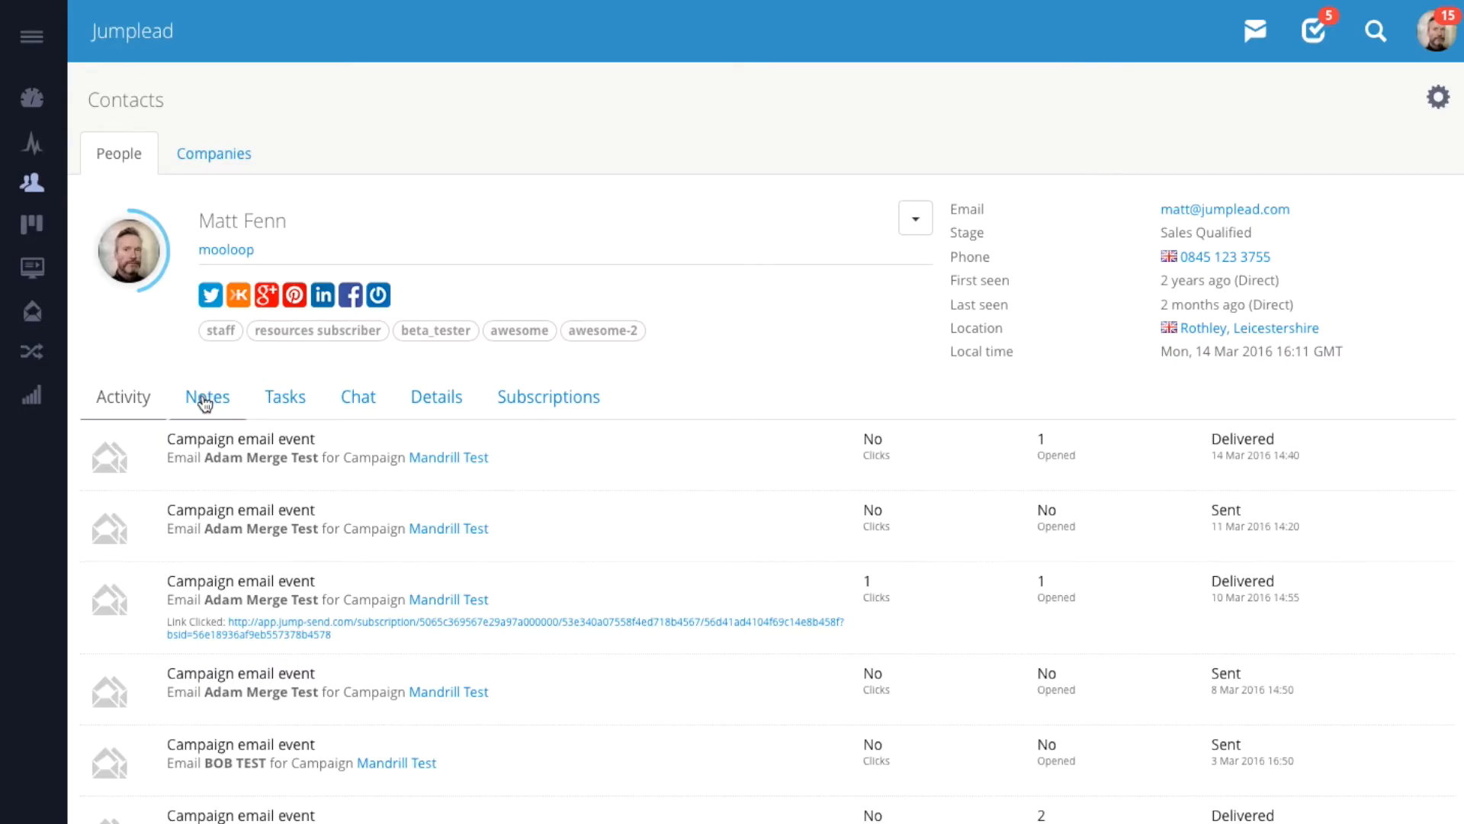
Step: Review the contact's Notes, Tasks, Chat, Details and Subscriptions sections in turn
{"action": "left_click", "coordinate": [207, 396]}
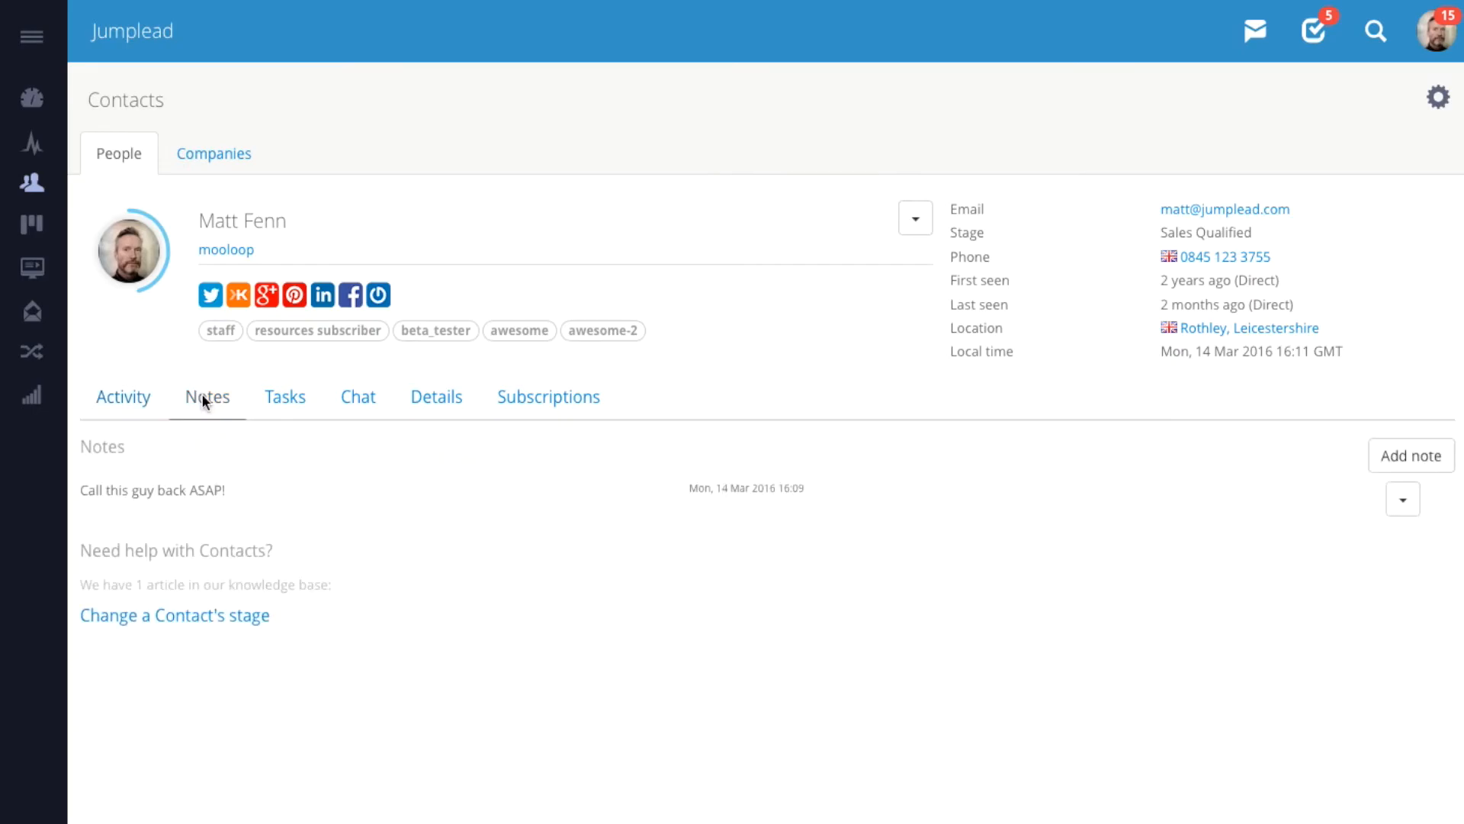
{"action": "left_click", "coordinate": [285, 396]}
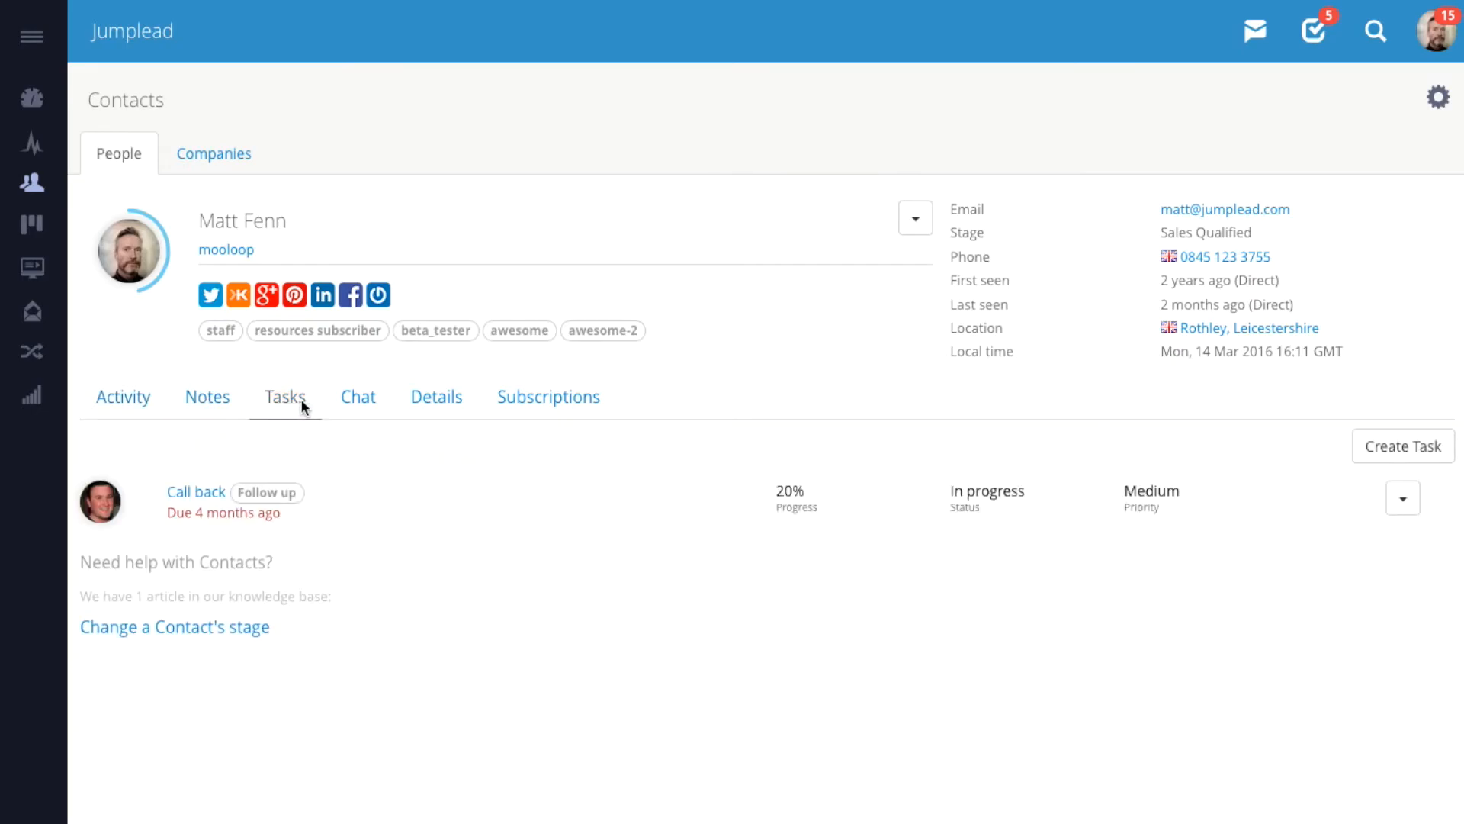
{"action": "left_click", "coordinate": [357, 396]}
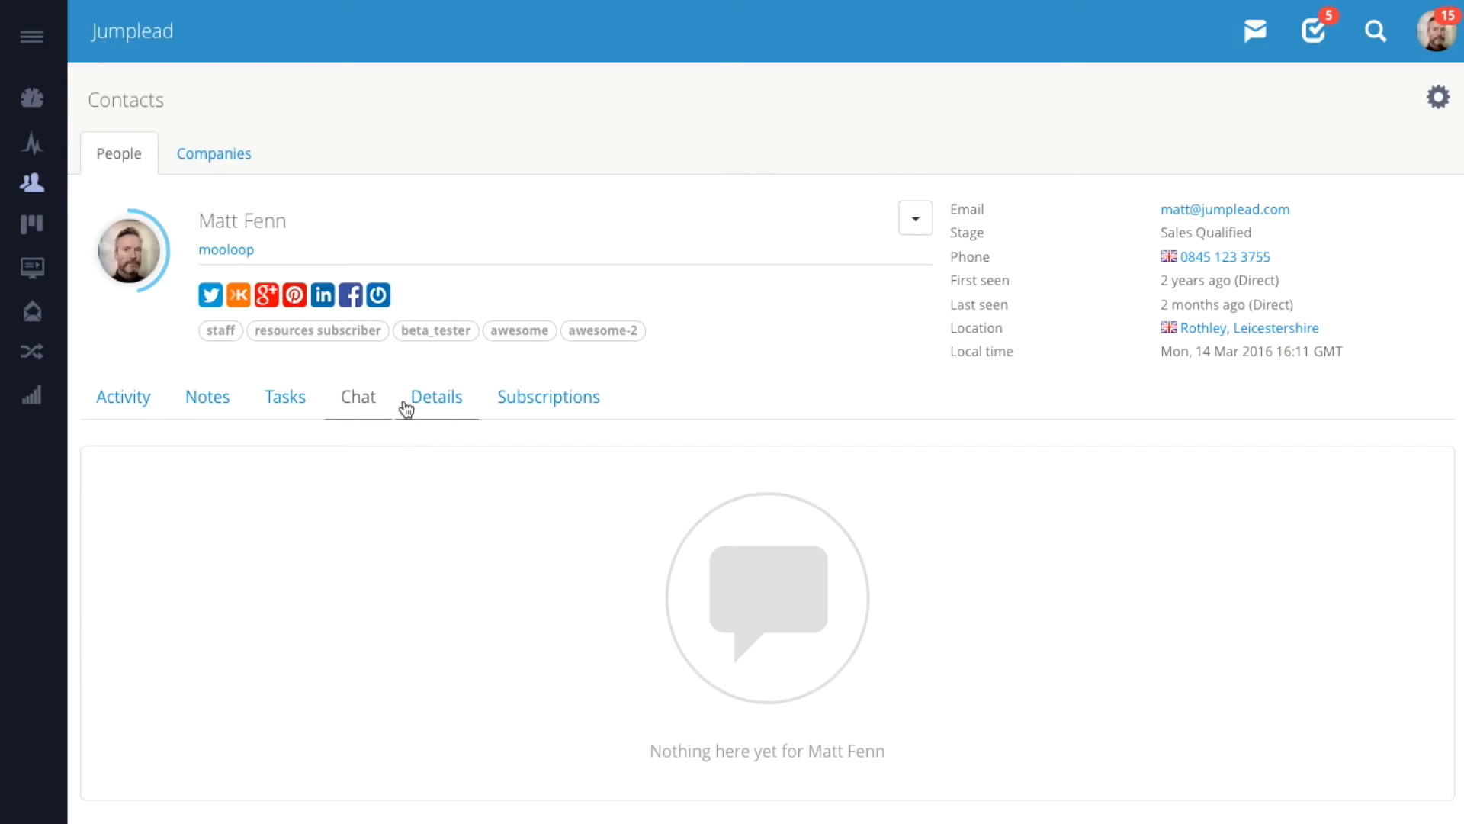
{"action": "left_click", "coordinate": [435, 396]}
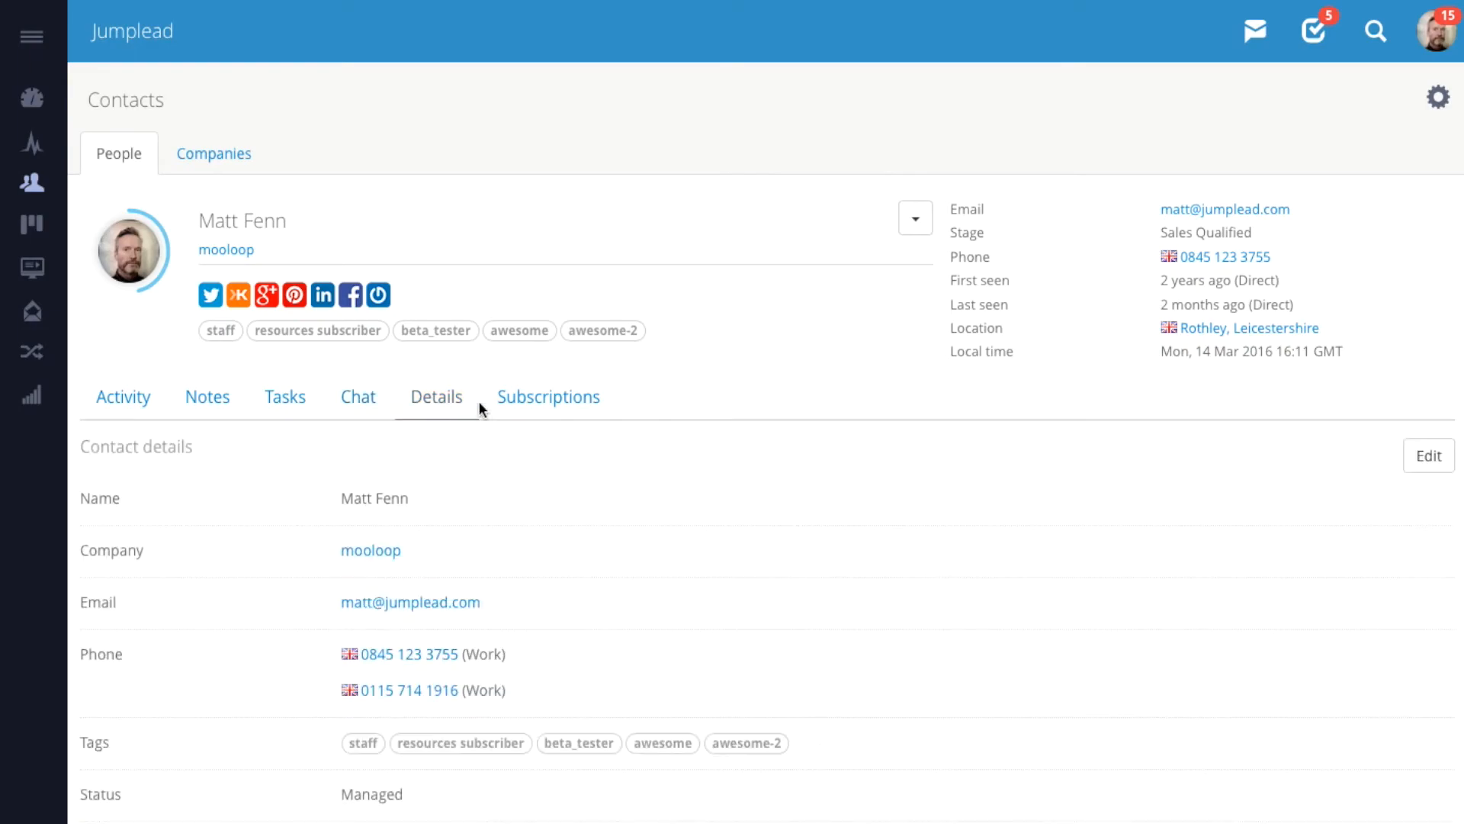
{"action": "left_click", "coordinate": [548, 396]}
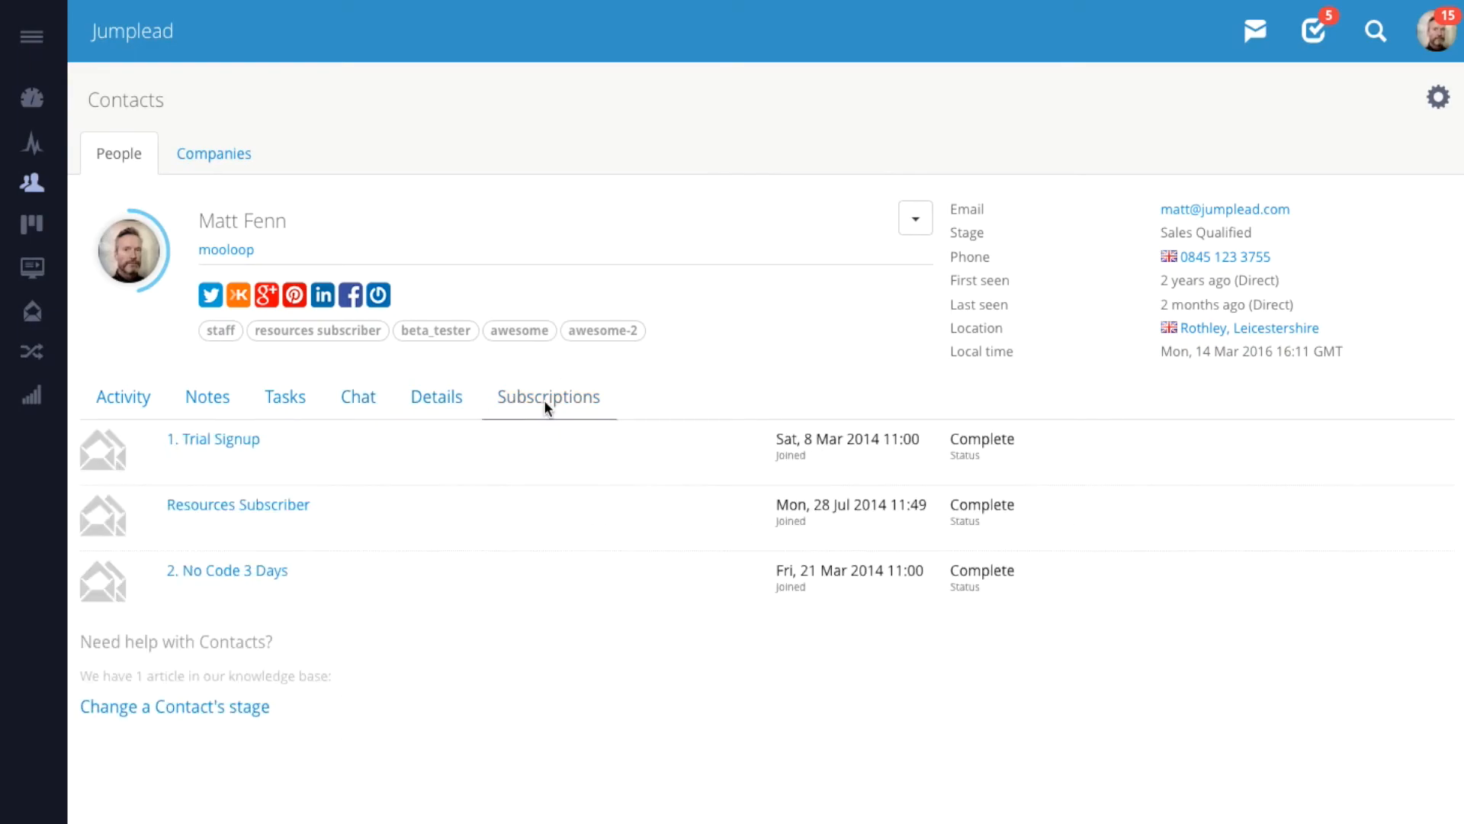
{"action": "mouse_move", "coordinate": [1217, 154]}
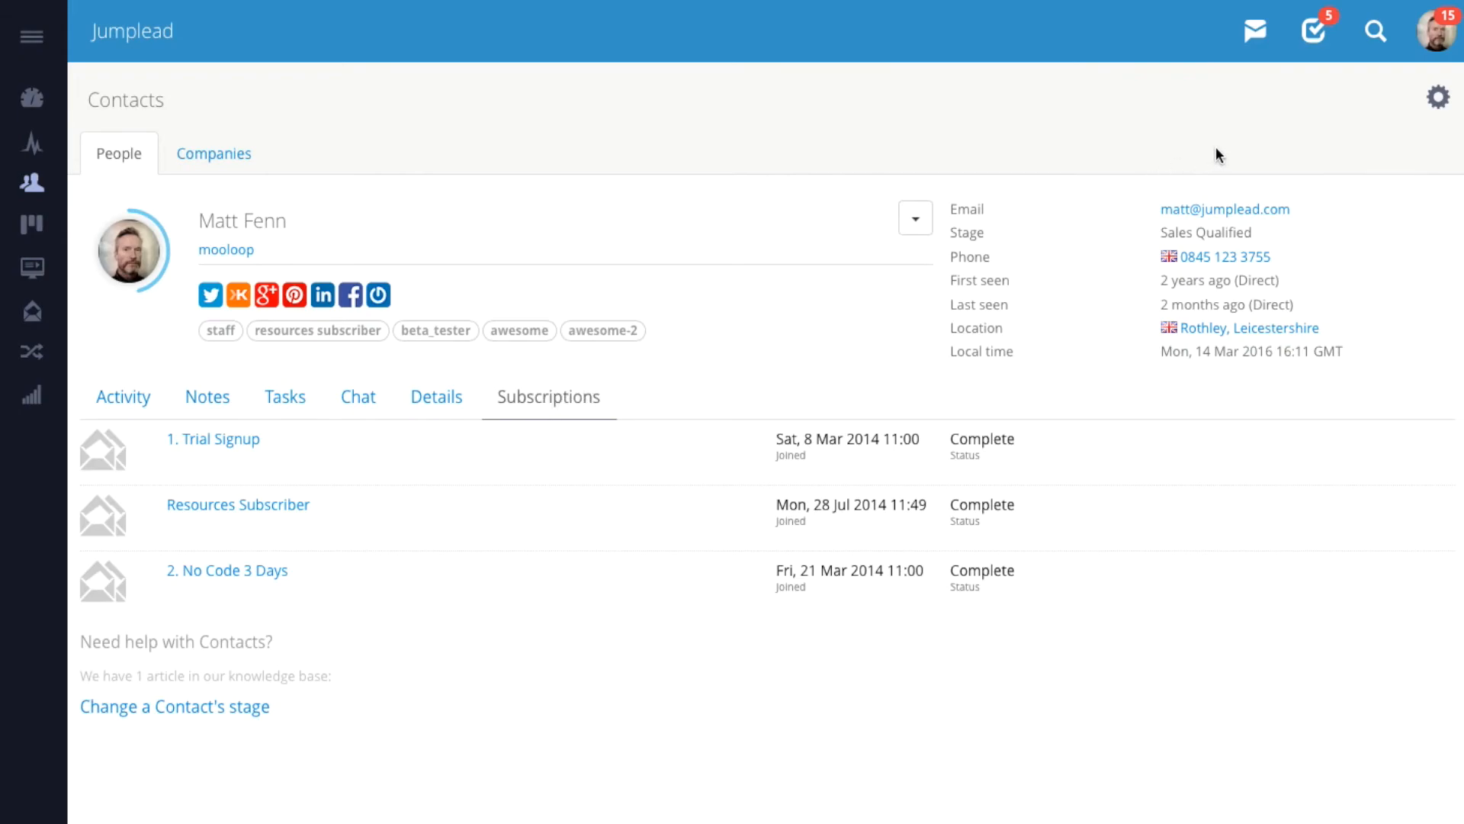